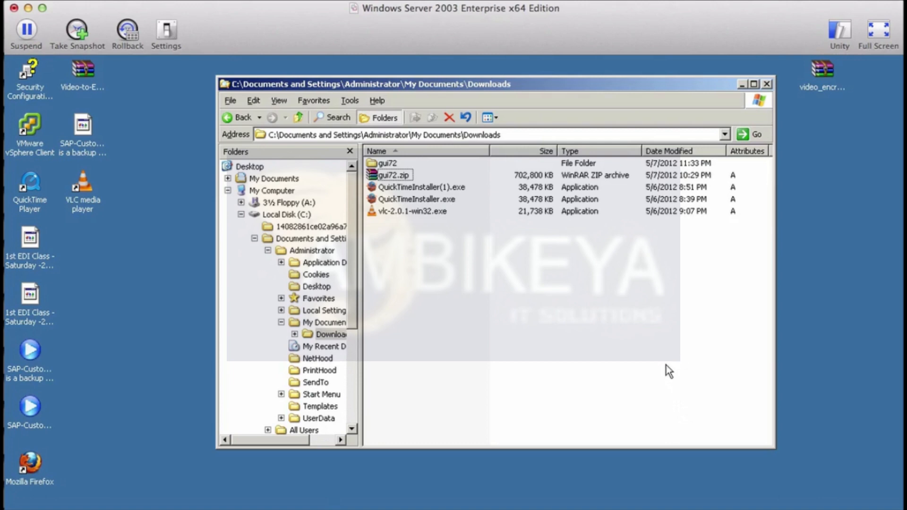
mouse_move(682, 383)
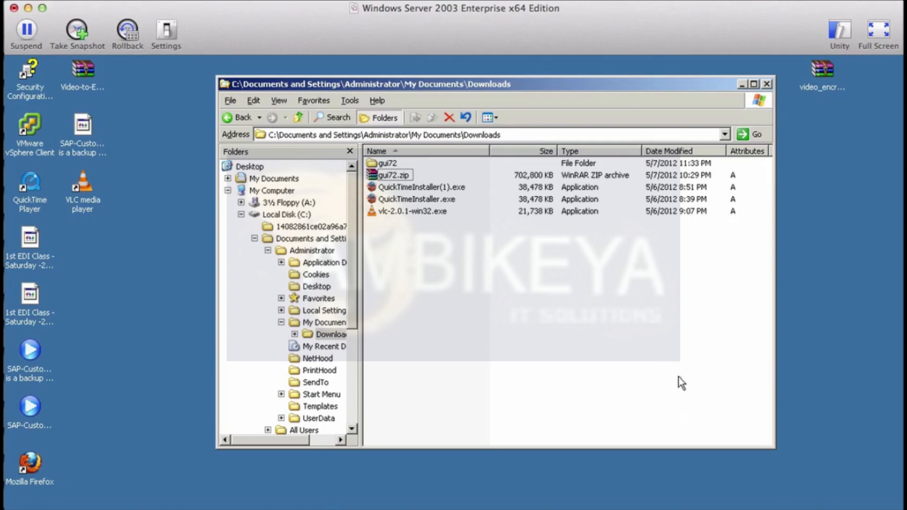
mouse_move(678, 382)
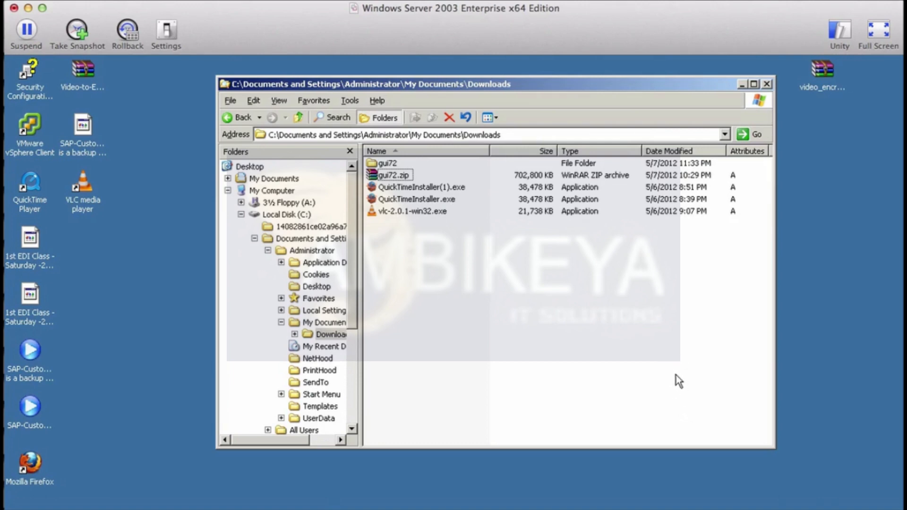
mouse_move(680, 393)
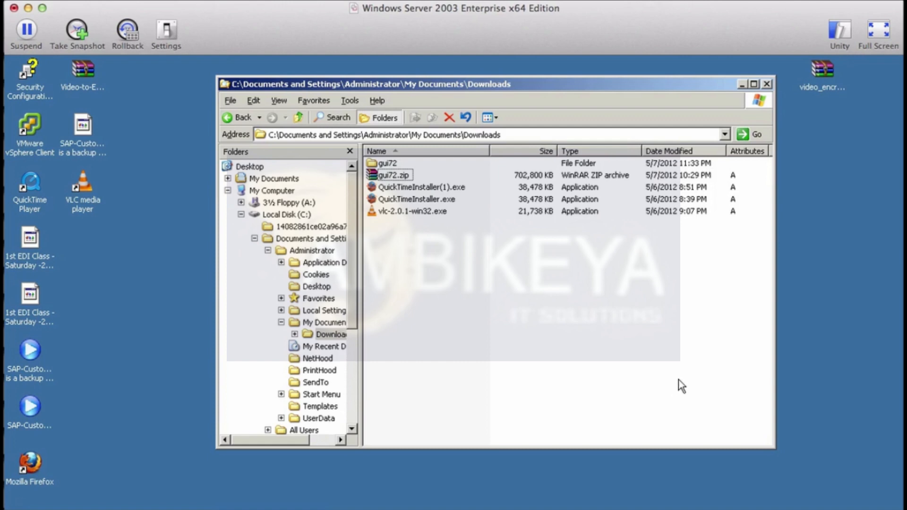
mouse_move(532, 265)
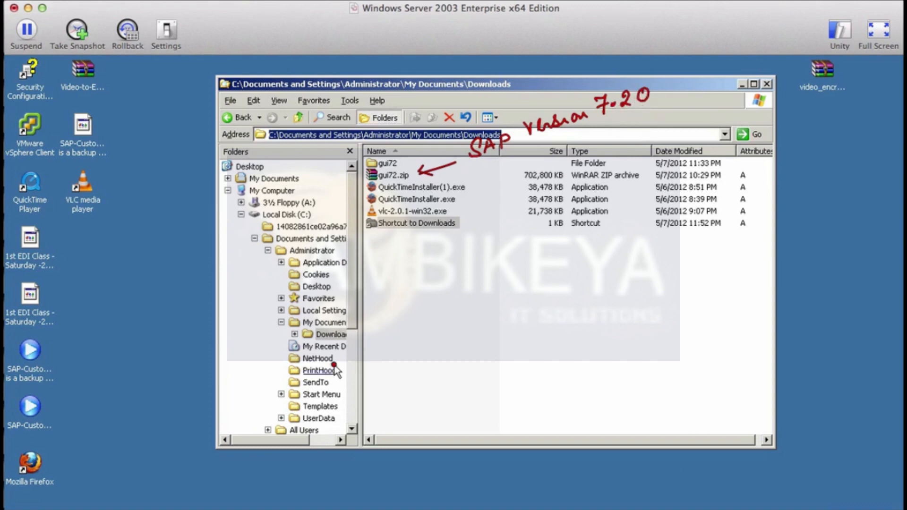
mouse_move(331, 373)
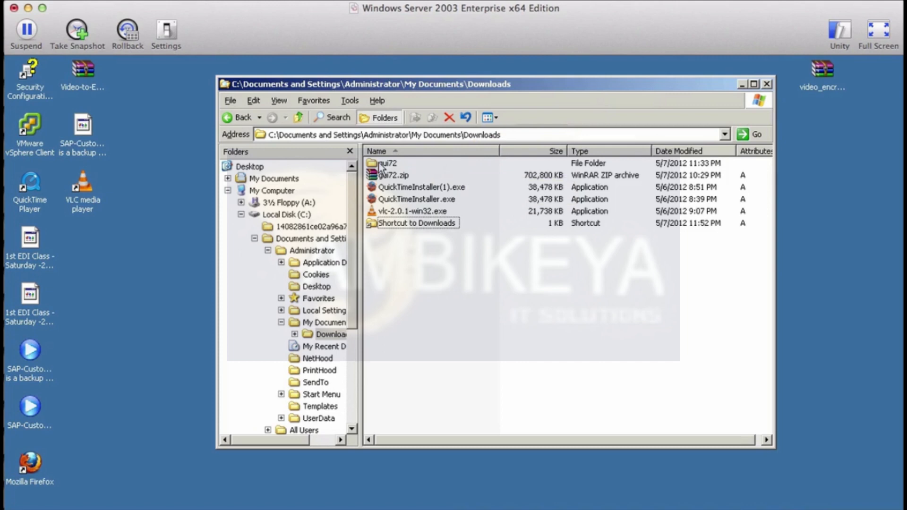
Step: Browse gui72\NW_7.0_Presentation\PRES1\GUI\WINDOWS\WIN32 and run SetupAll.exe
double_click(380, 163)
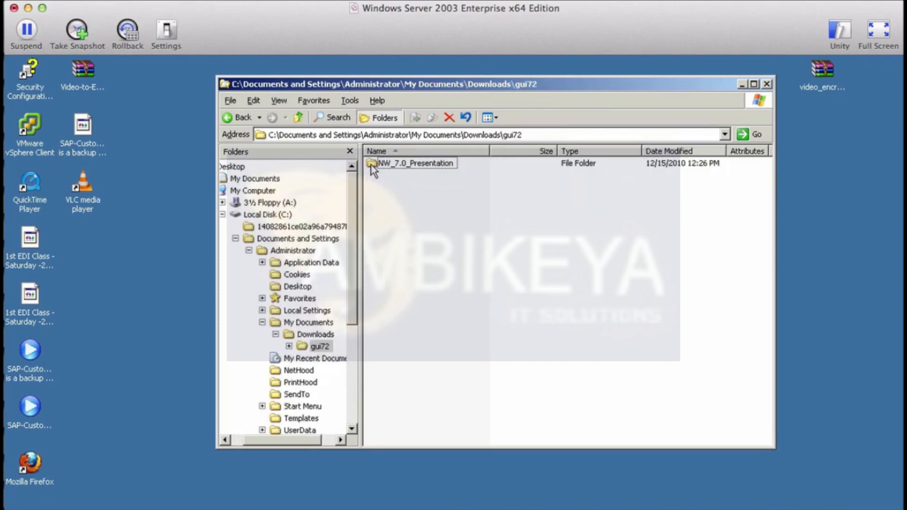
mouse_move(377, 170)
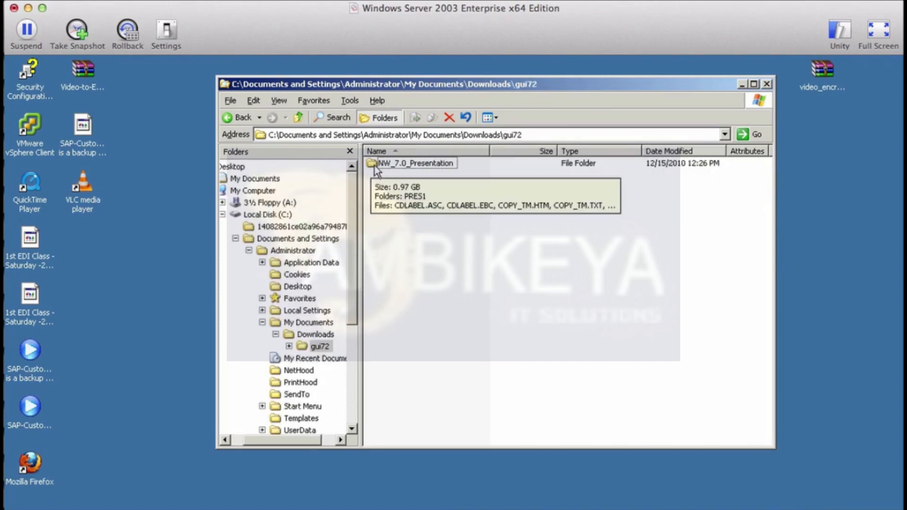
double_click(409, 163)
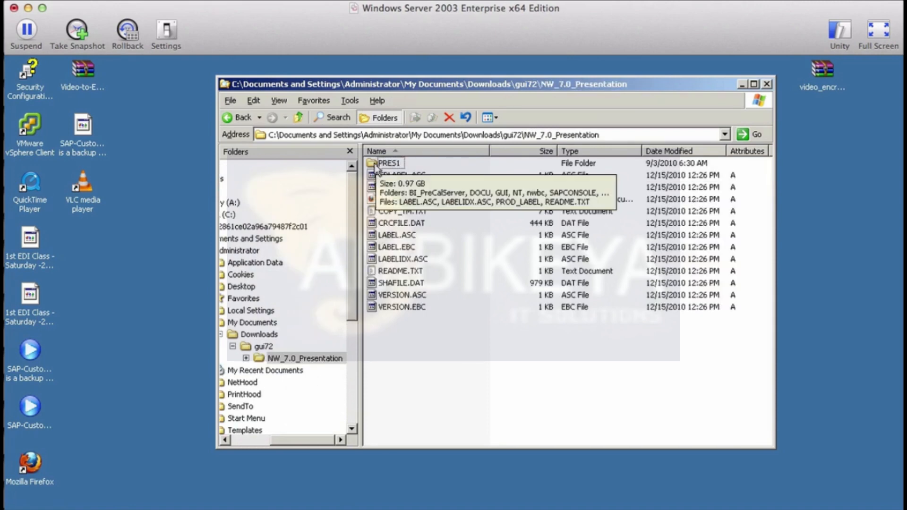
double_click(386, 163)
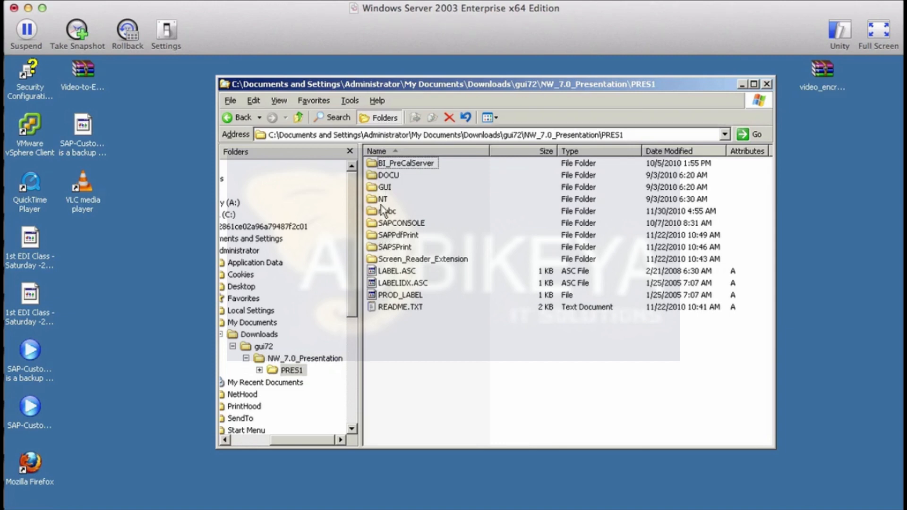
mouse_move(374, 195)
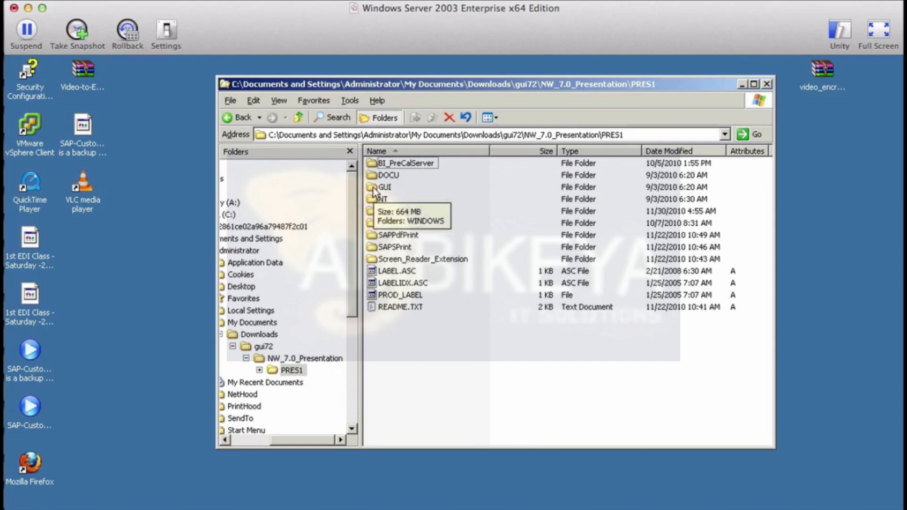
double_click(385, 187)
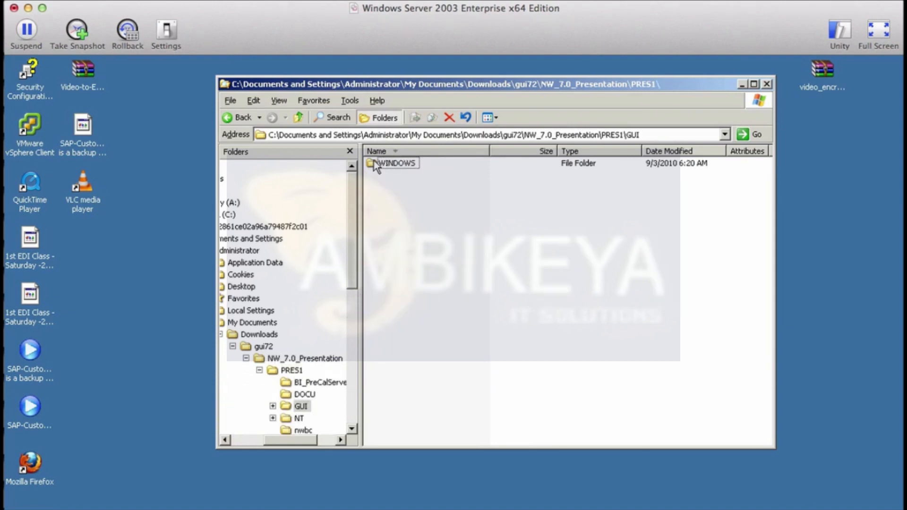
double_click(397, 163)
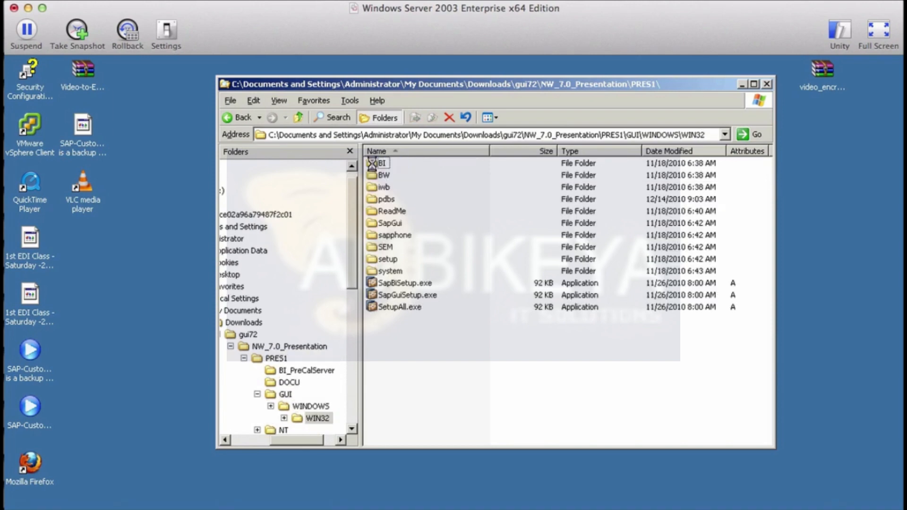
mouse_move(375, 316)
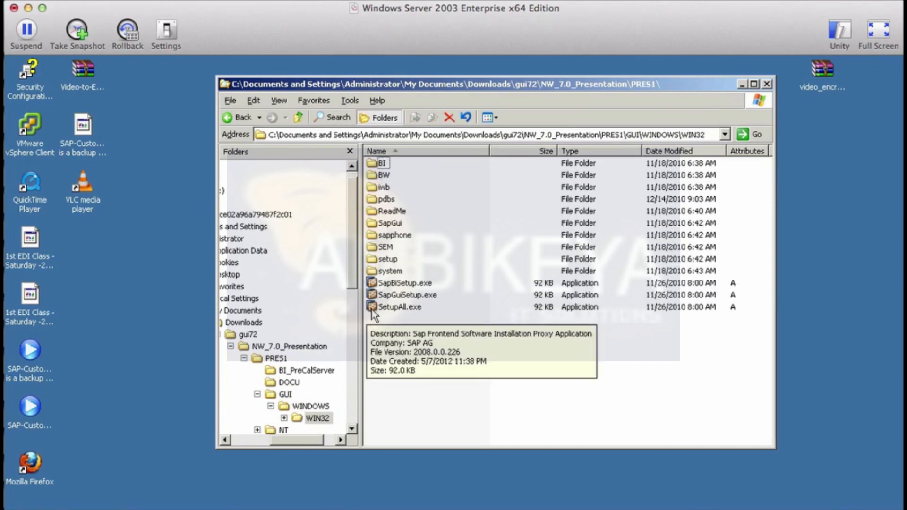
click(397, 307)
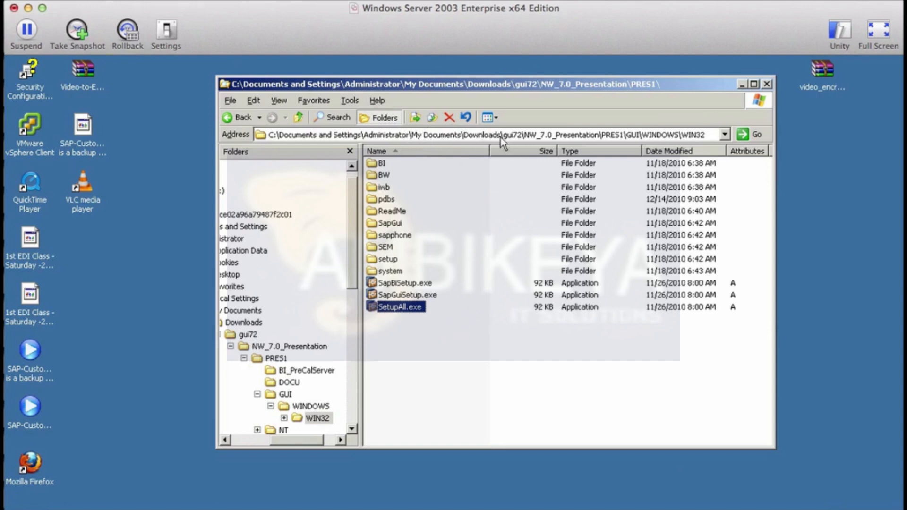
double_click(509, 135)
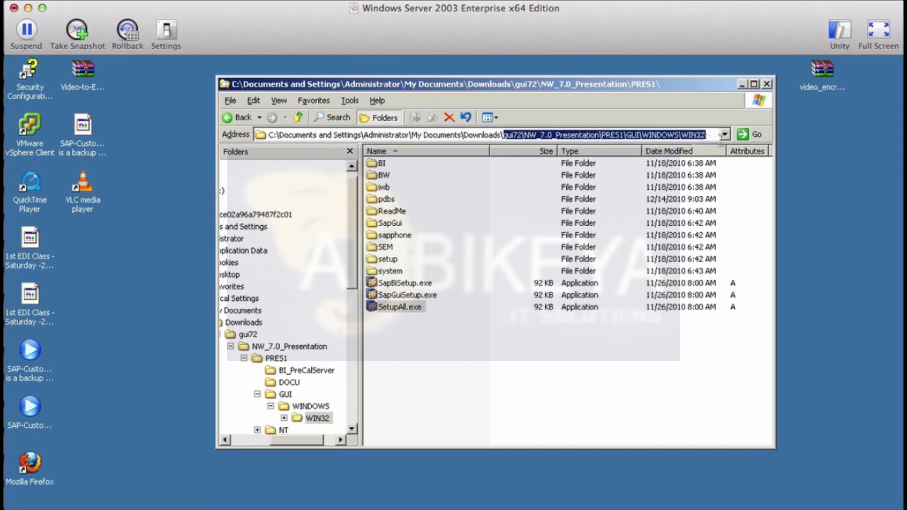
mouse_move(513, 275)
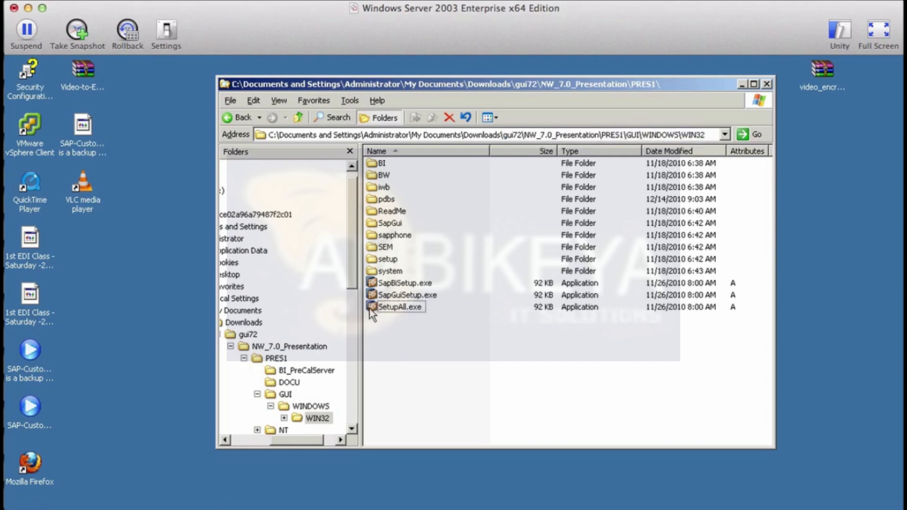
double_click(398, 307)
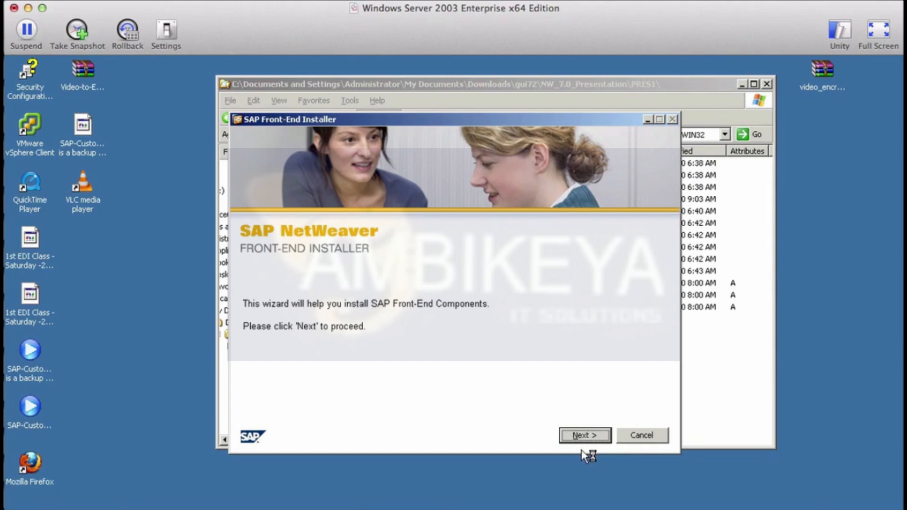
Step: Select SAP GUI for Windows 7.20 (Compilation 2) and advance to the target directory page
click(585, 435)
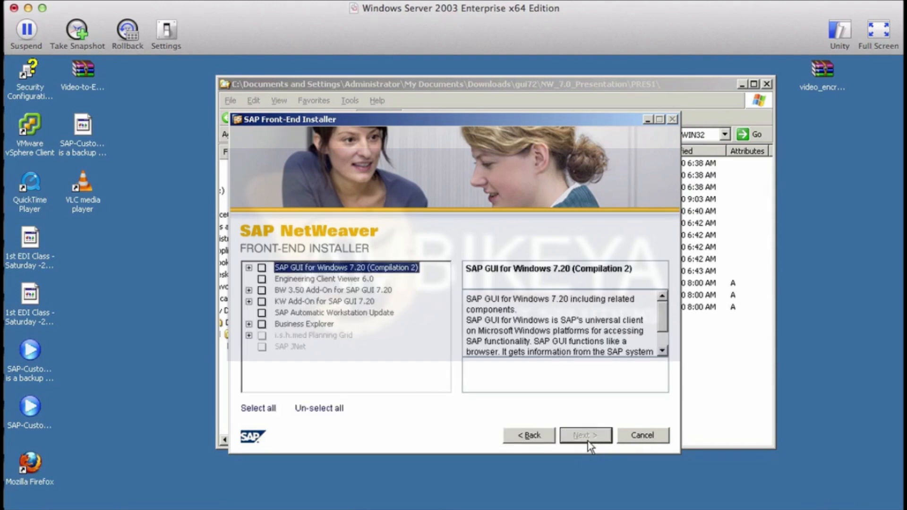
click(262, 267)
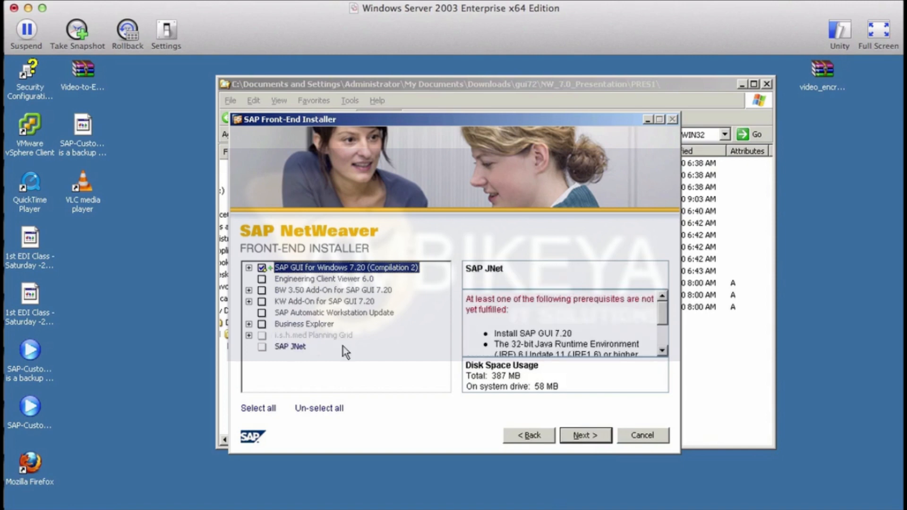
mouse_move(549, 313)
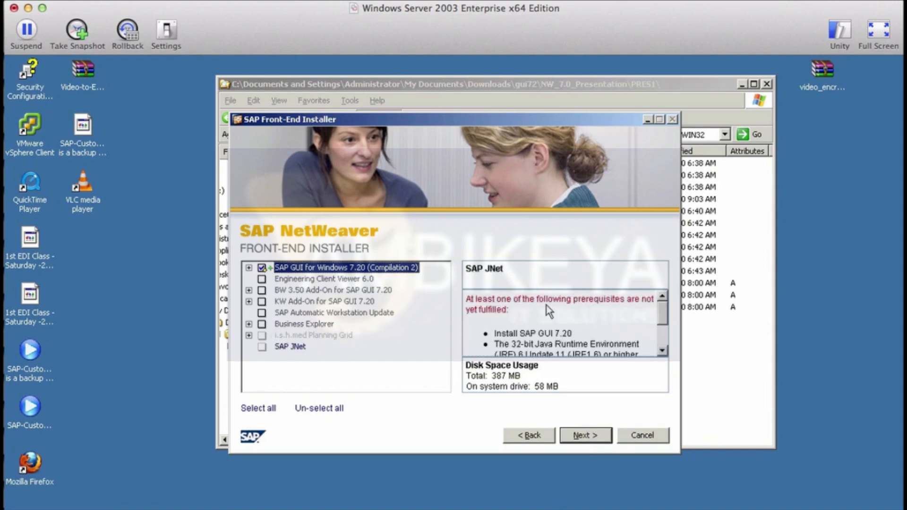
mouse_move(290, 163)
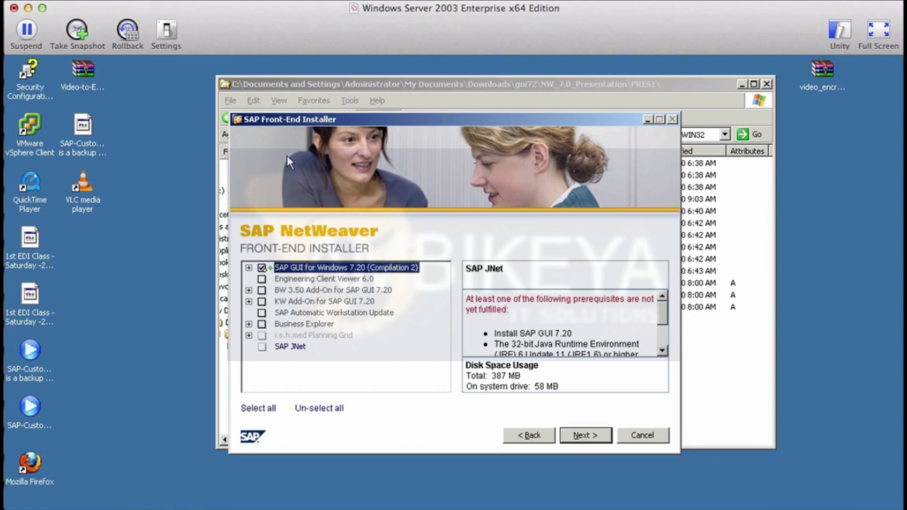
mouse_move(271, 144)
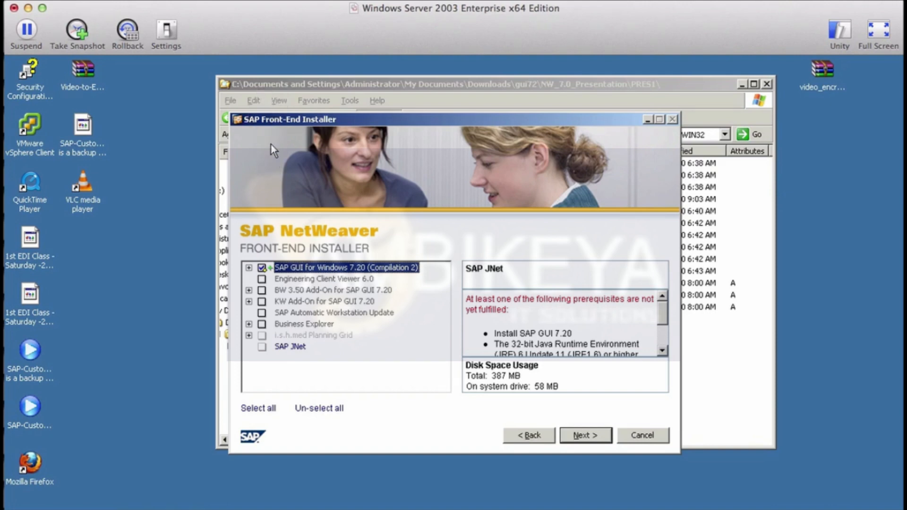
mouse_move(605, 129)
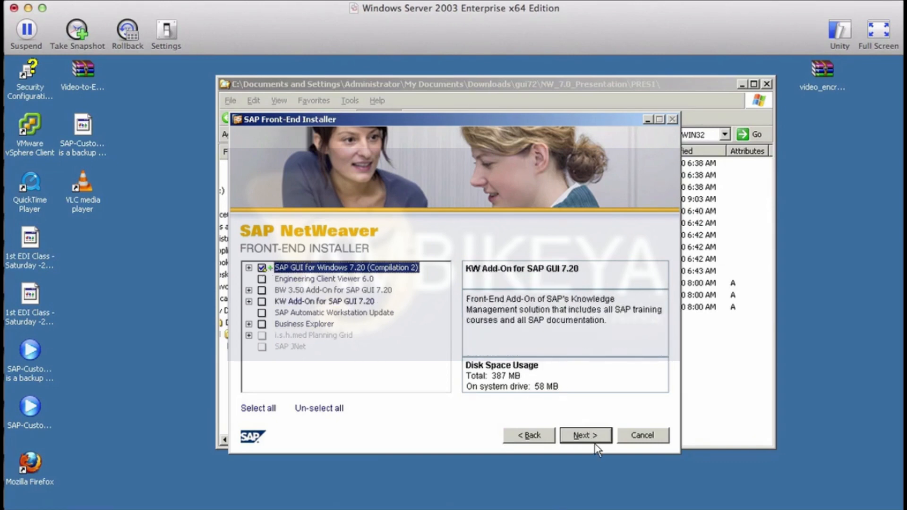
mouse_move(528, 380)
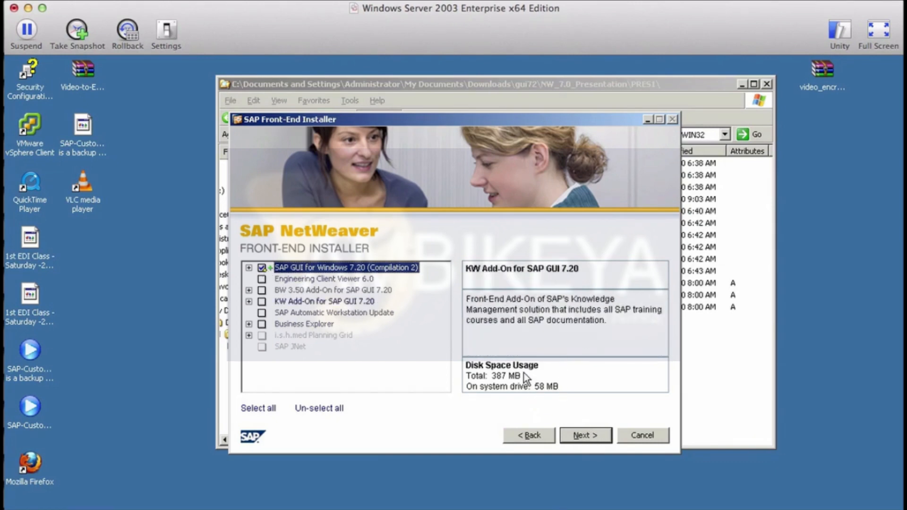
click(586, 435)
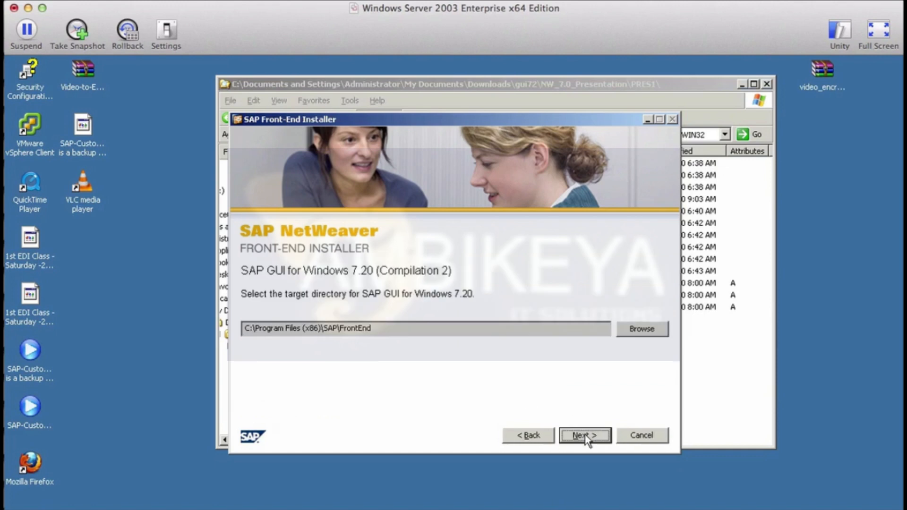
Step: Install SAP GUI 7.20 into C:\Program Files (x86)\SAP\FrontEnd and close the finished installer
click(581, 435)
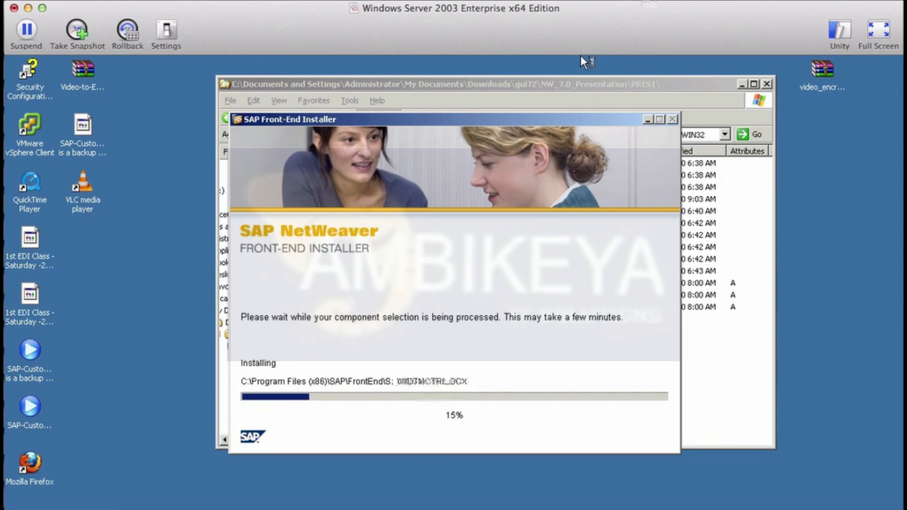
mouse_move(657, 177)
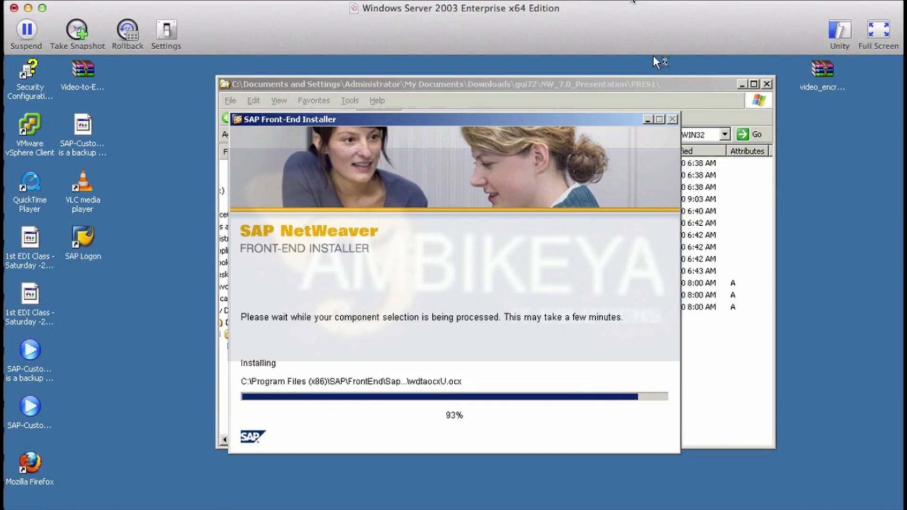
click(638, 2)
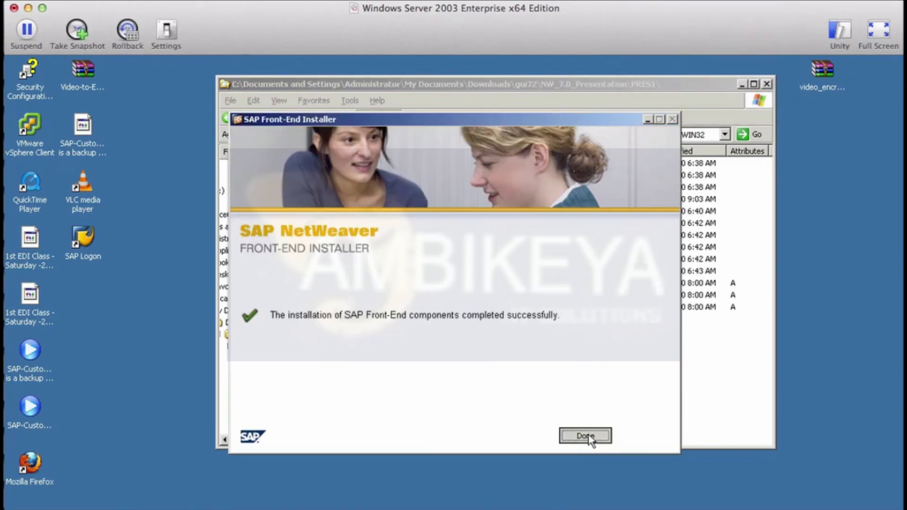
click(584, 436)
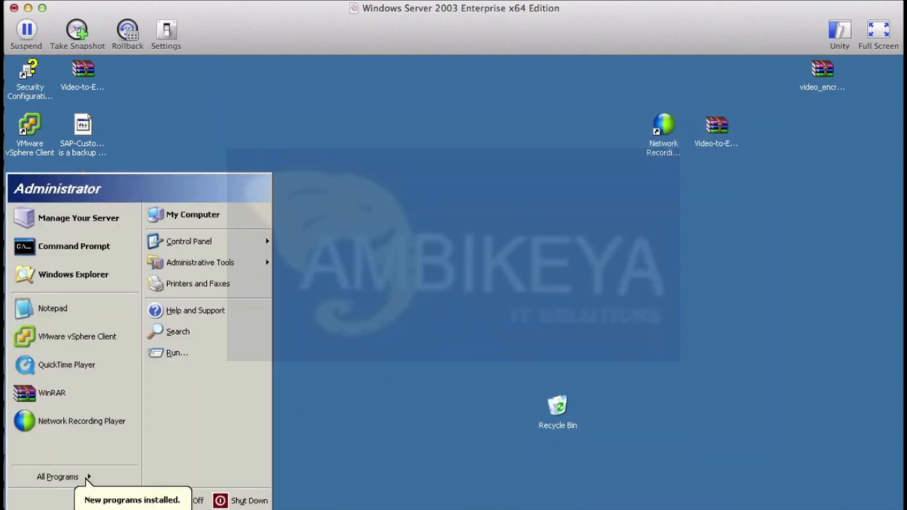
Step: Launch SAP Logon 720 from the Start menu's SAP Front End group
click(53, 475)
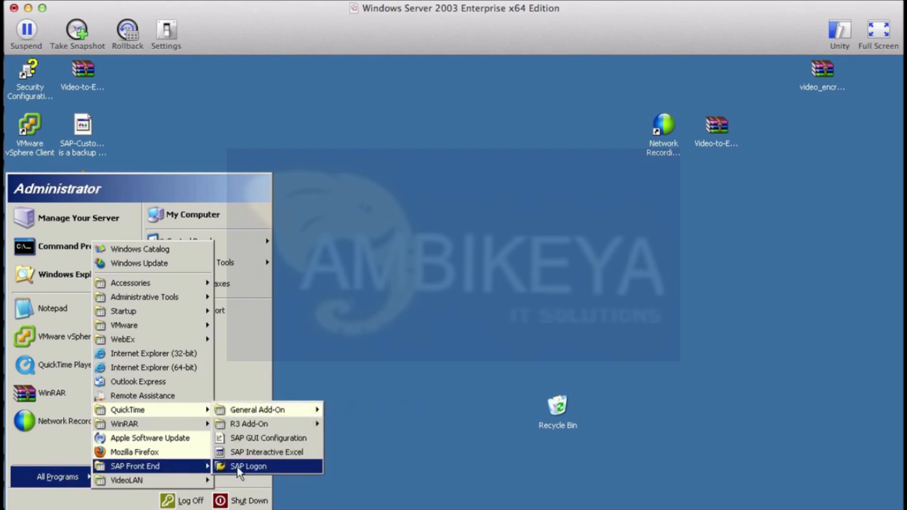
mouse_move(294, 485)
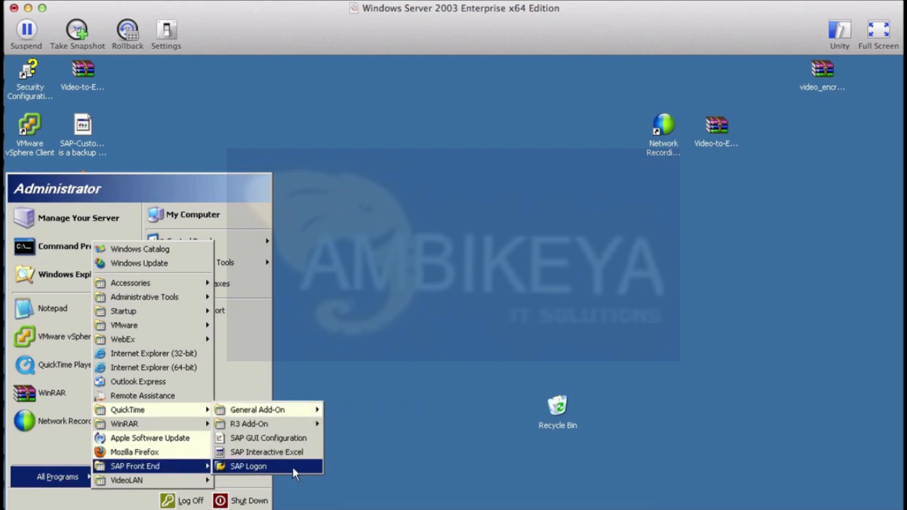
click(249, 465)
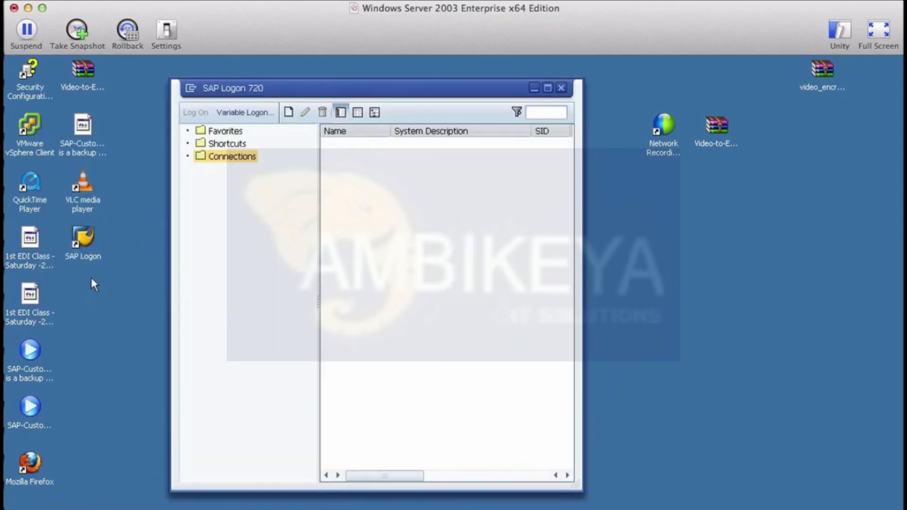
Step: Under Connections, open the Create New System Entry wizard with User Specified System highlighted
click(82, 240)
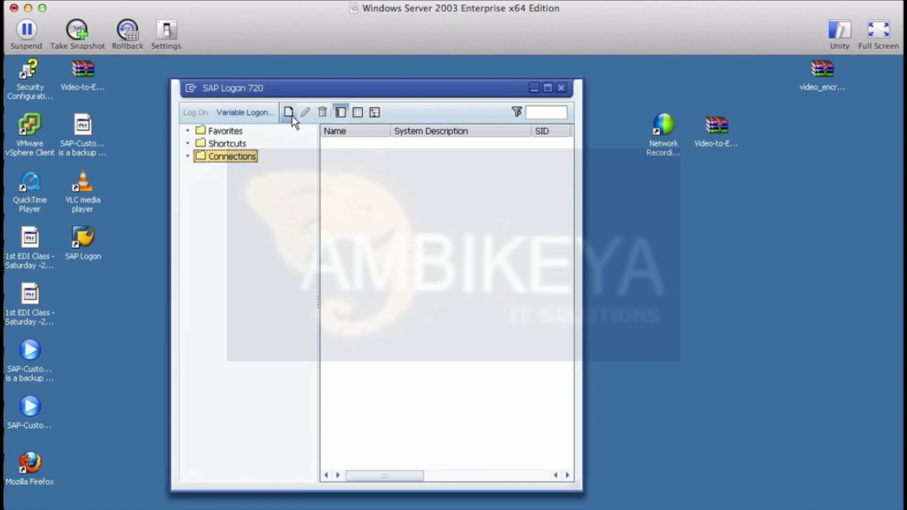
click(287, 113)
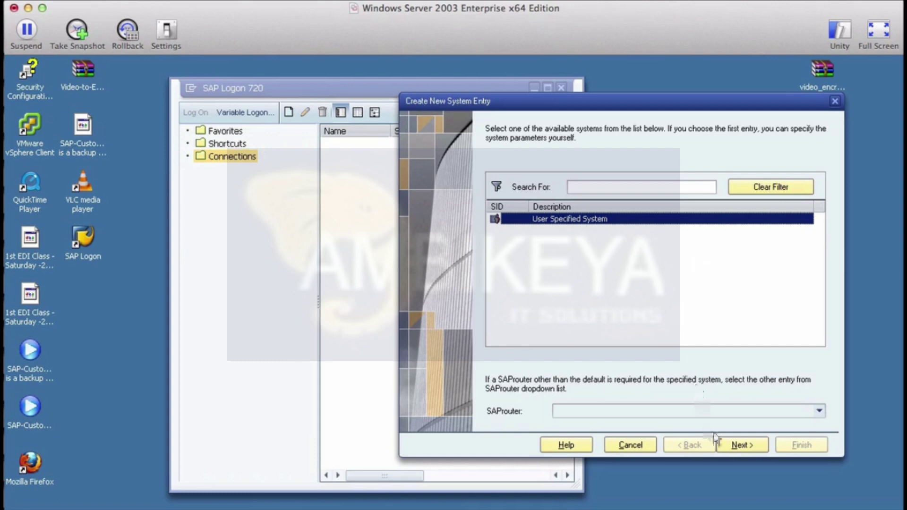
Step: Reach the Custom Application Server parameters page and visit its server, instance and system ID fields
click(743, 444)
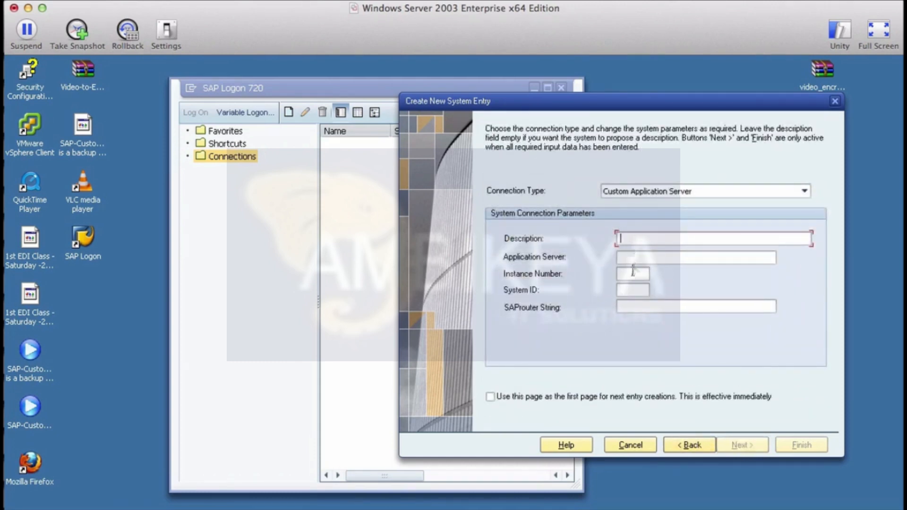
mouse_move(637, 276)
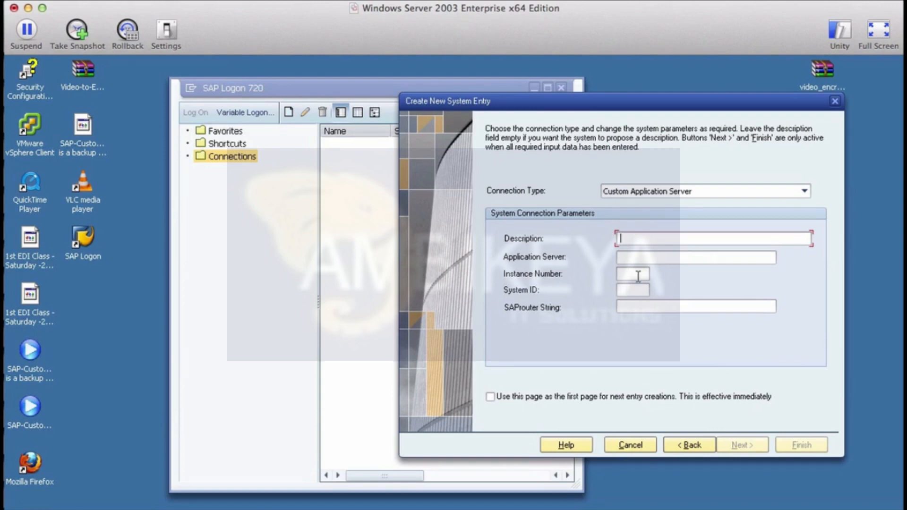
click(696, 257)
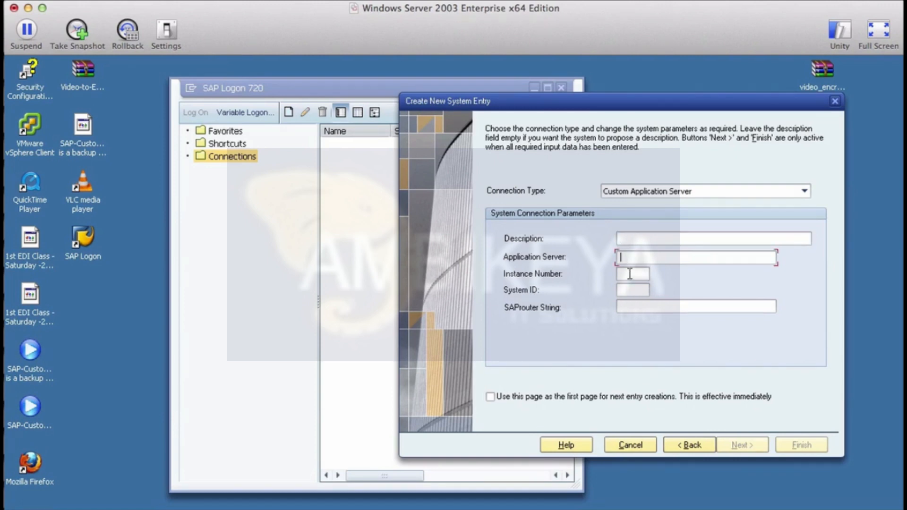
mouse_move(630, 308)
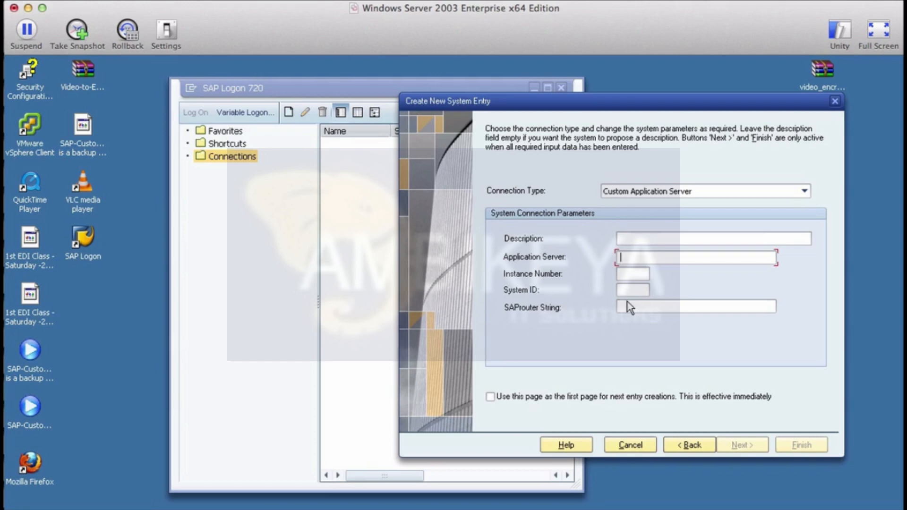
click(632, 274)
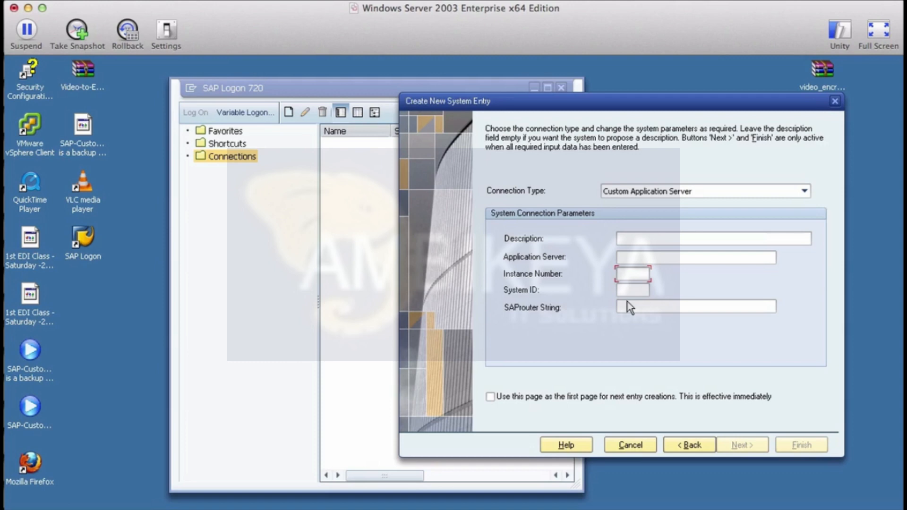
click(633, 291)
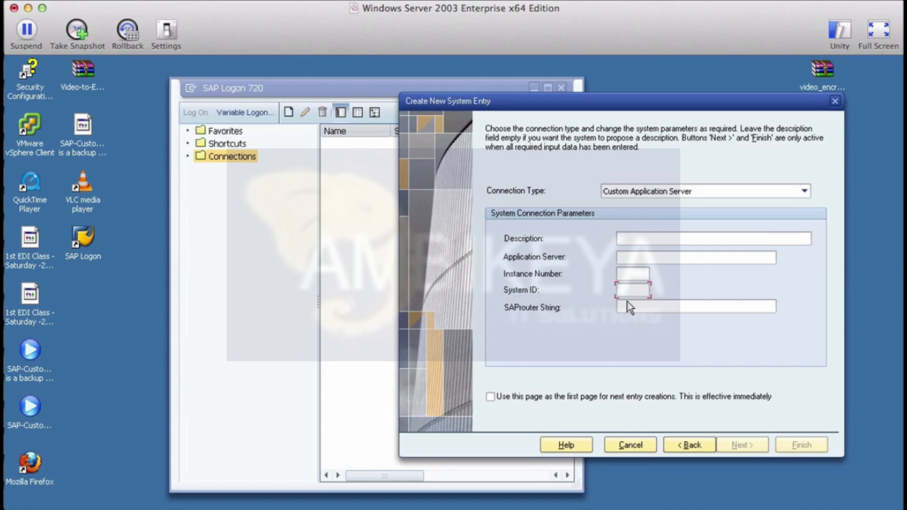
click(694, 258)
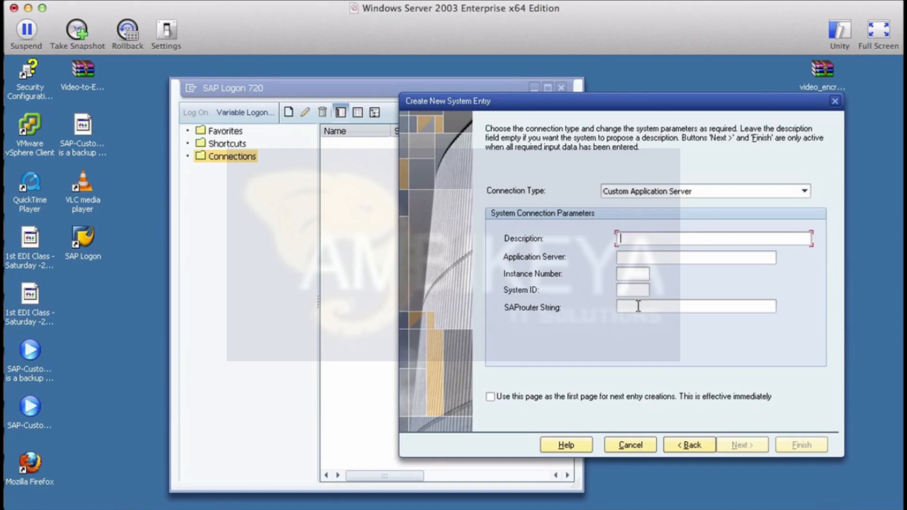
Step: Enter description SAP, server 100.121.65.98, instance 00, system ID C11, then continue to language settings
text(SAP)
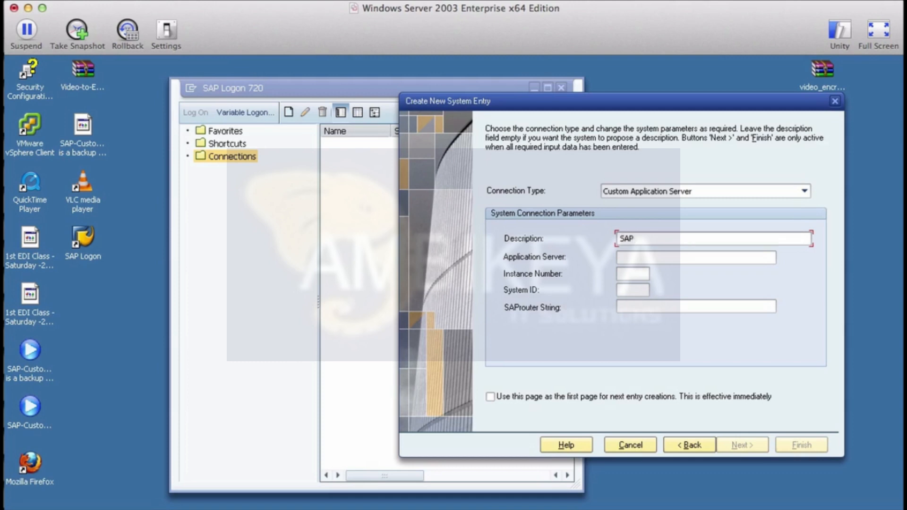
click(694, 257)
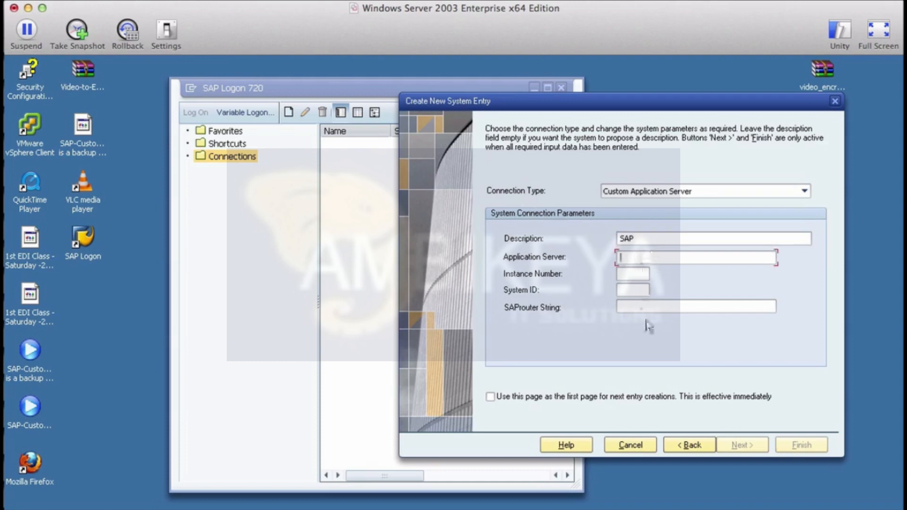
click(632, 274)
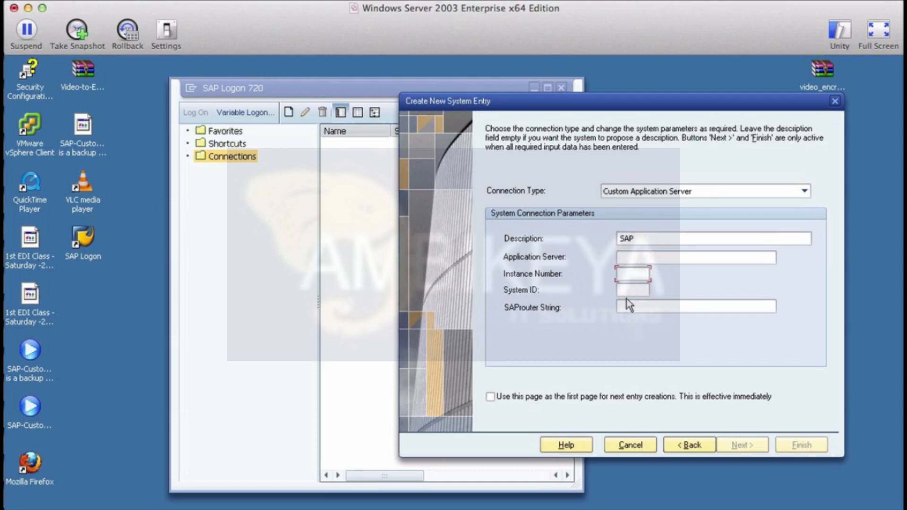
click(633, 291)
text(00)
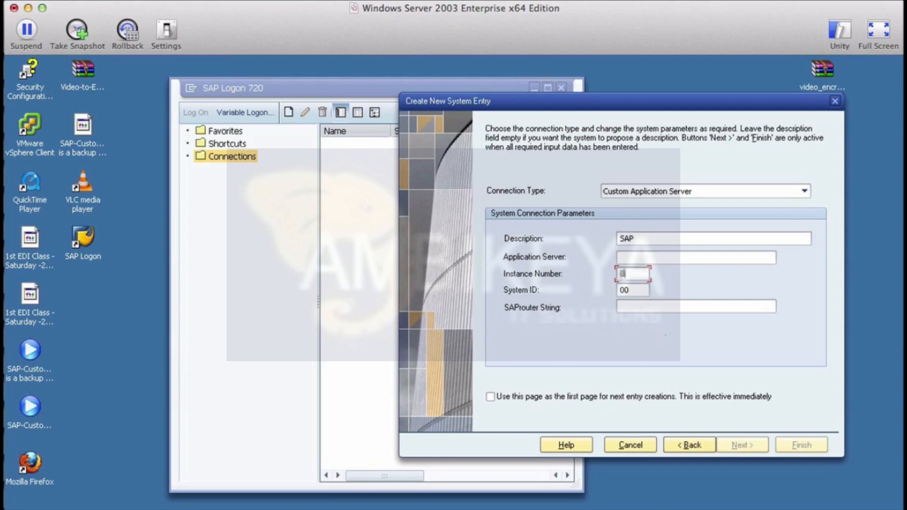
click(631, 290)
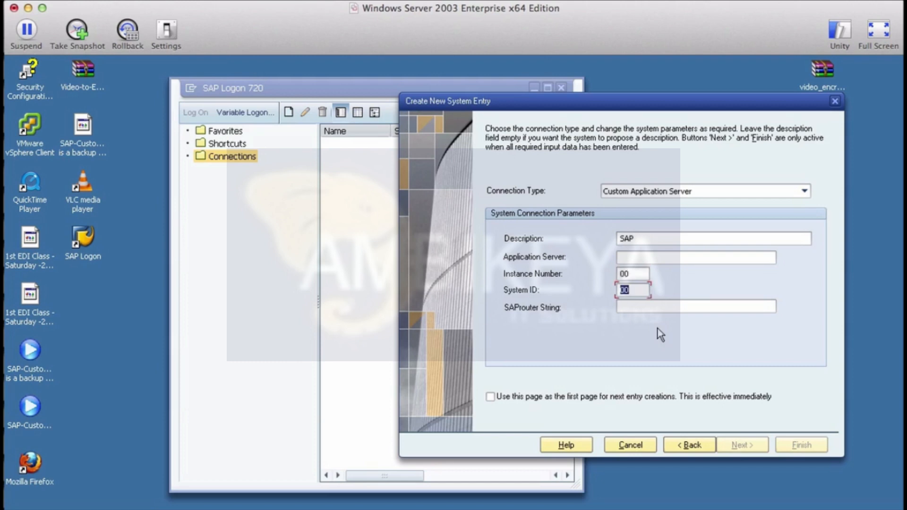
text(C)
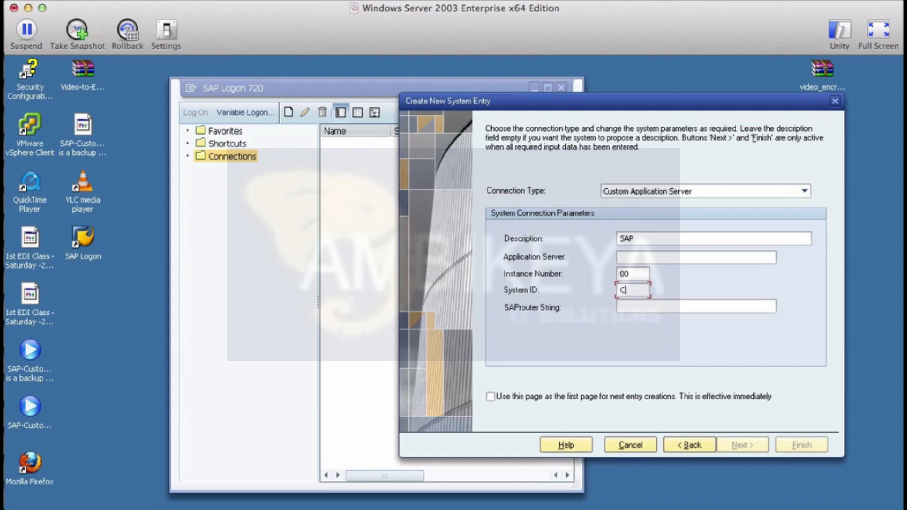
text(11)
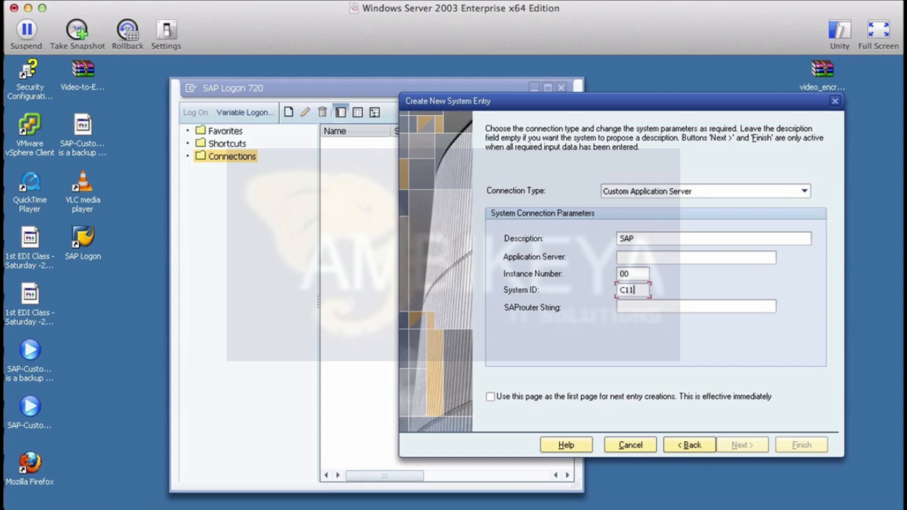
click(716, 258)
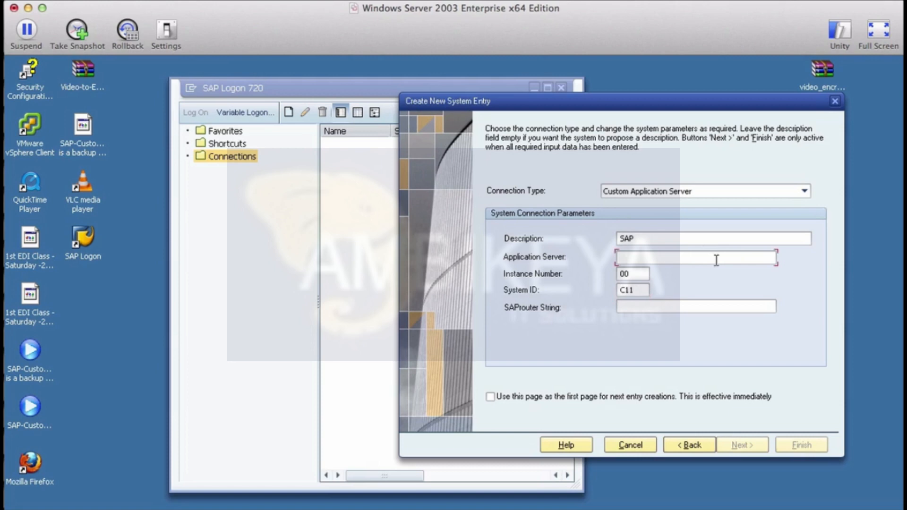
text(100.121.65)
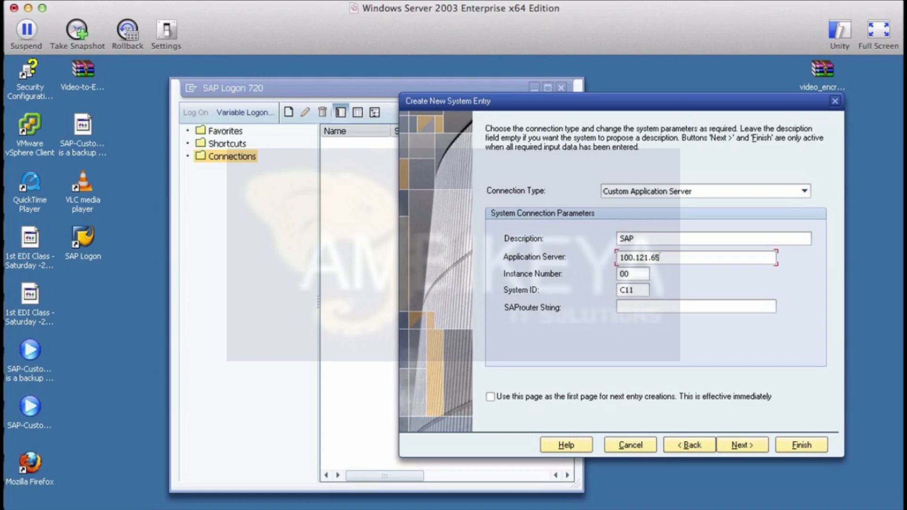
text(.98)
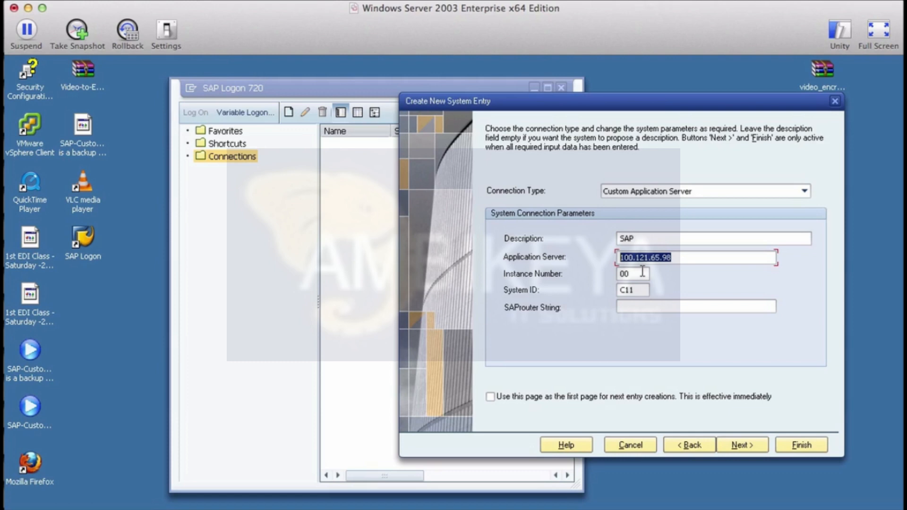
mouse_move(363, 466)
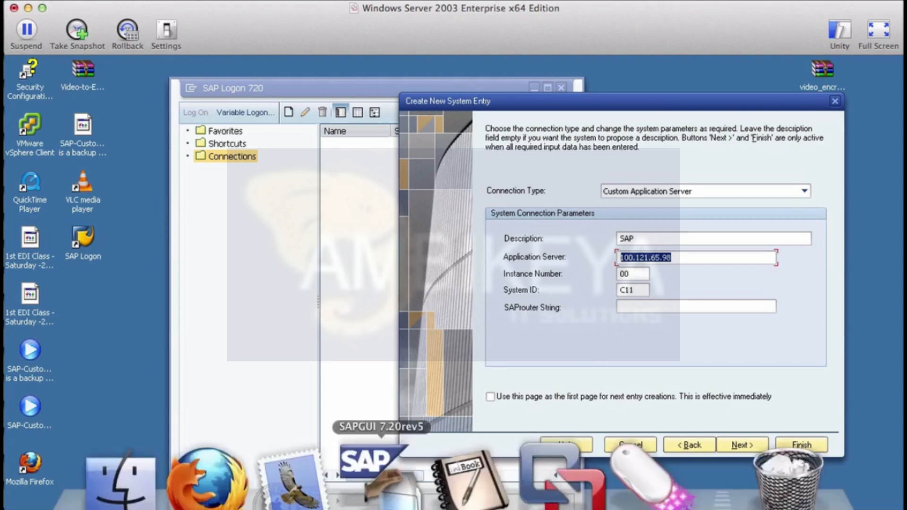
click(741, 445)
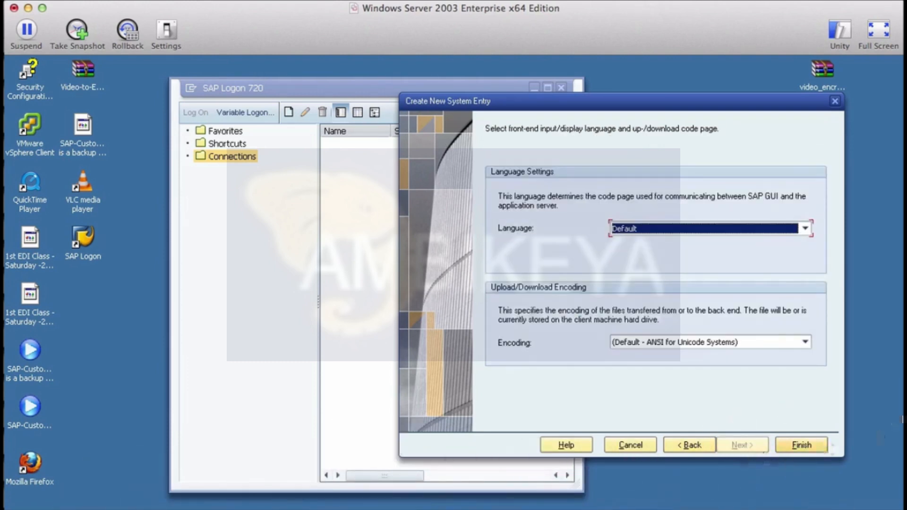
Step: Save the C11 SAP entry, try logging on, and decline the 'partner not reached' error details
click(802, 445)
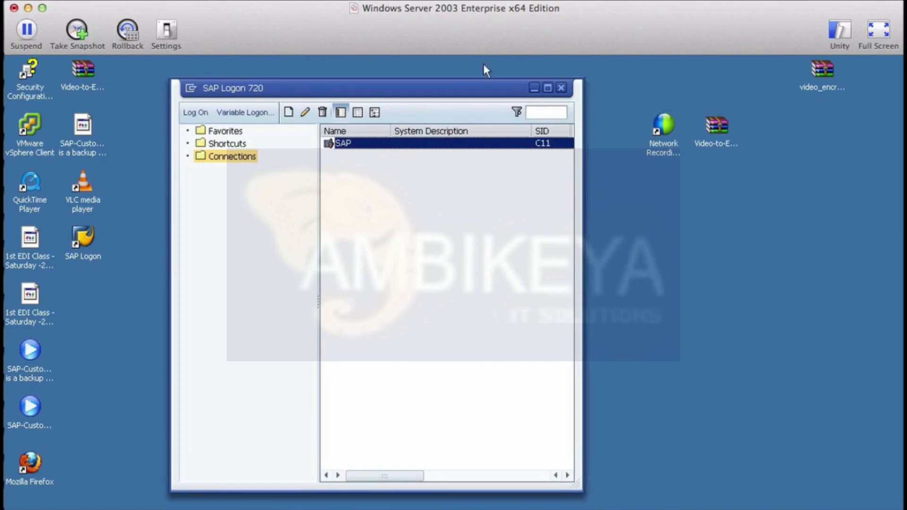
mouse_move(346, 151)
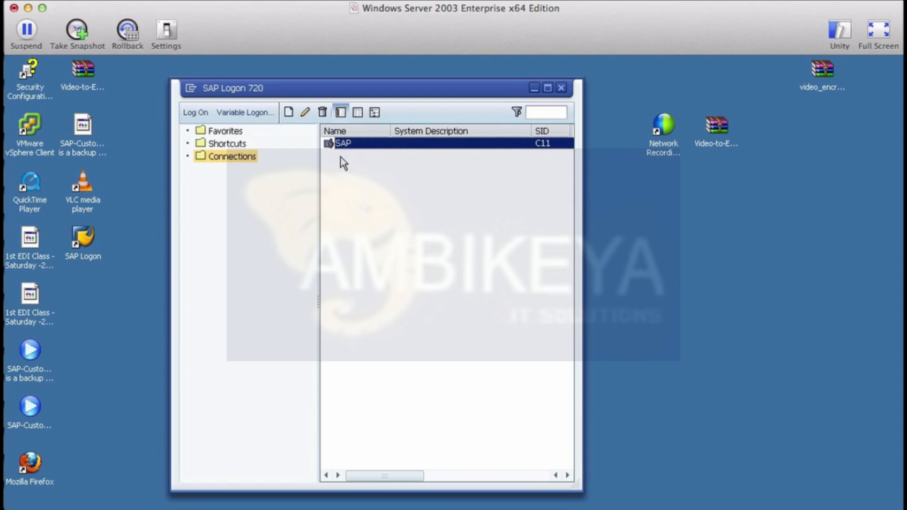
mouse_move(348, 167)
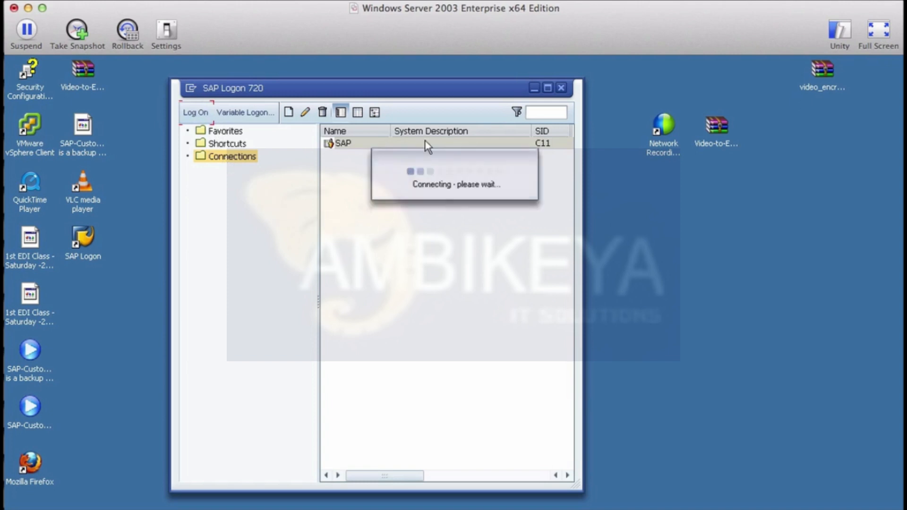
mouse_move(471, 229)
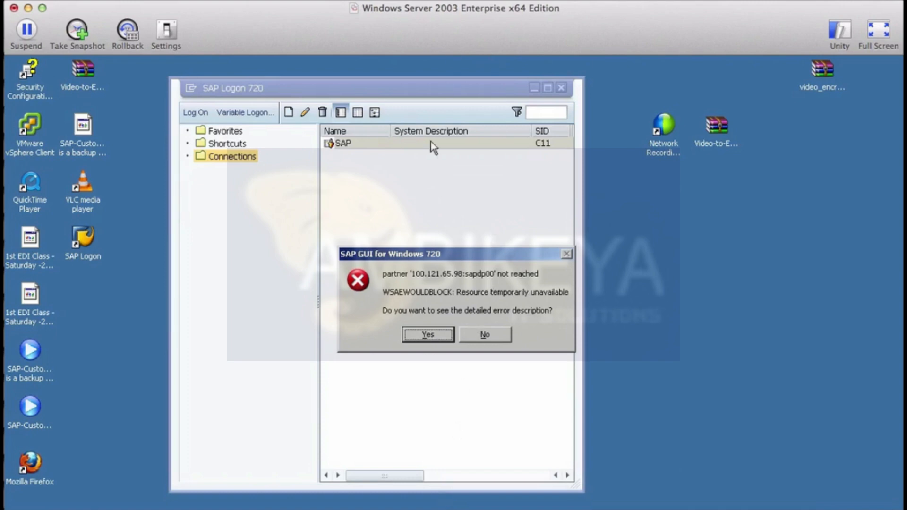
mouse_move(489, 372)
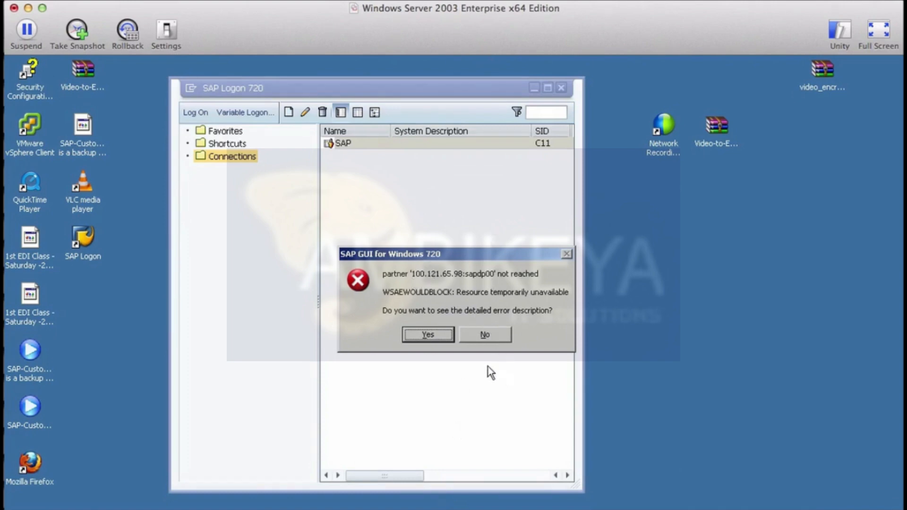
click(484, 335)
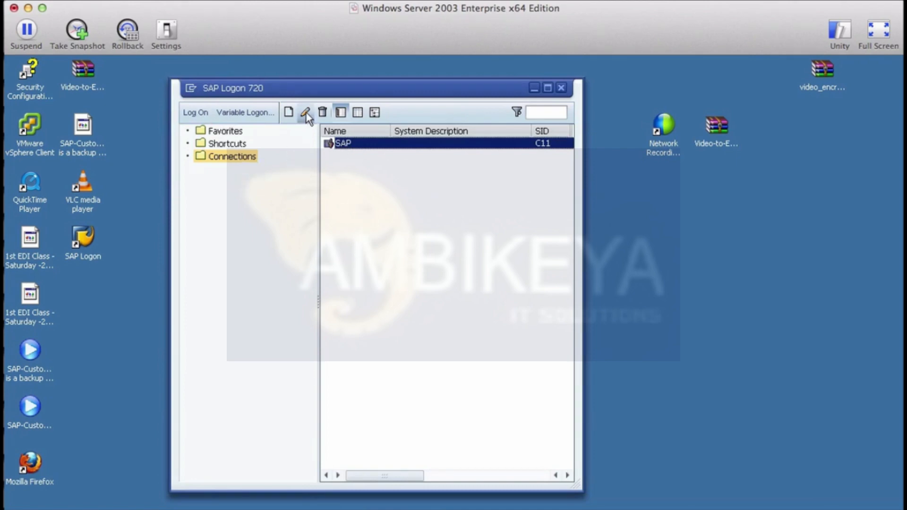
Step: Open the SAP entry's properties and retype the System ID value
click(304, 112)
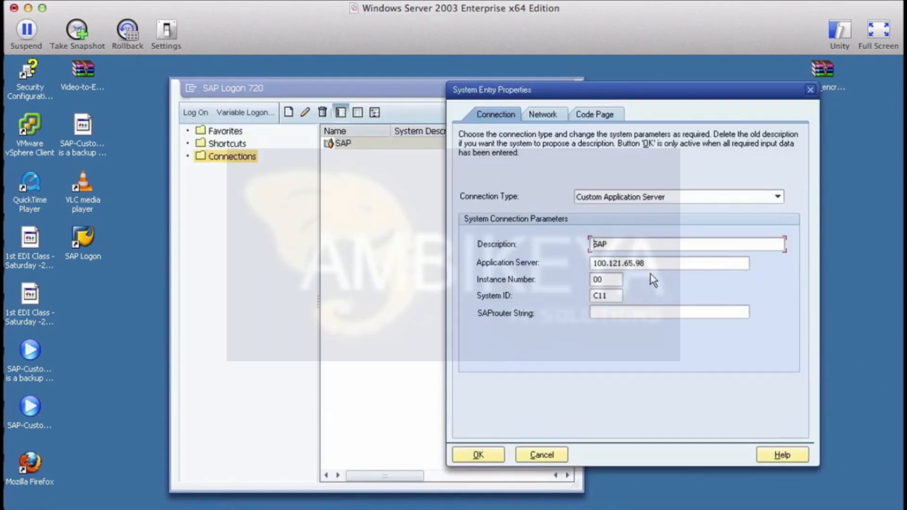
click(668, 264)
text(01)
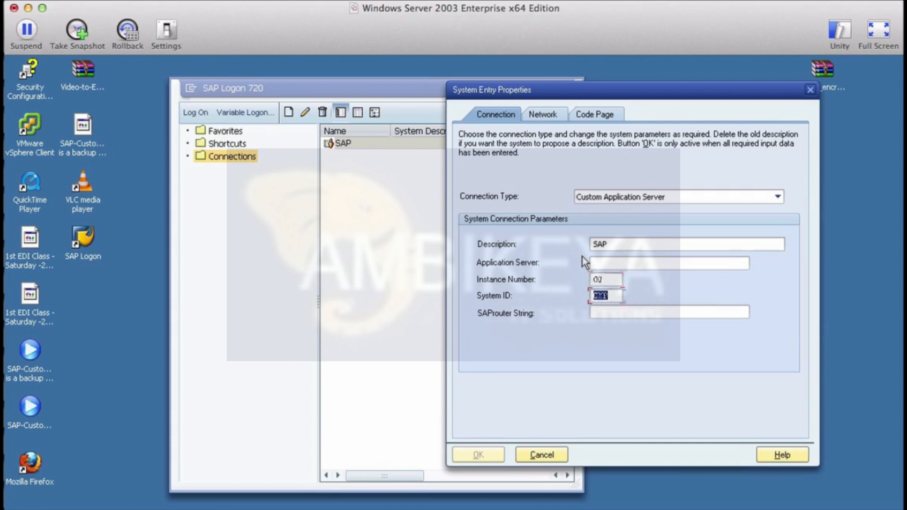
text(C11)
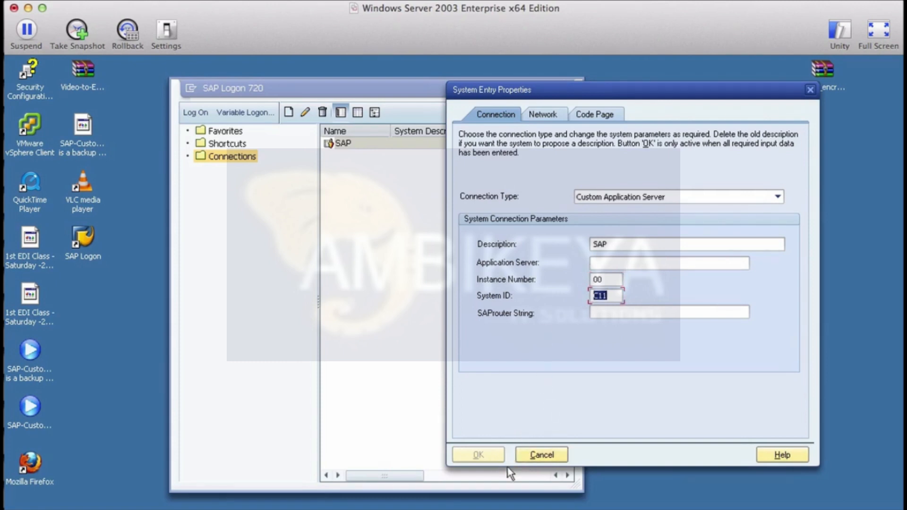
mouse_move(509, 449)
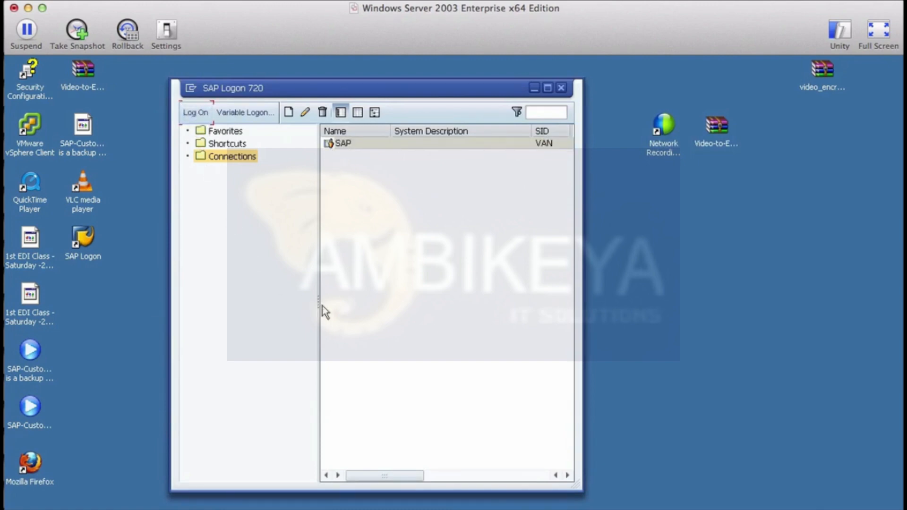
Step: Open the SAP connection and log on to client 800 as user 'siv'
double_click(341, 142)
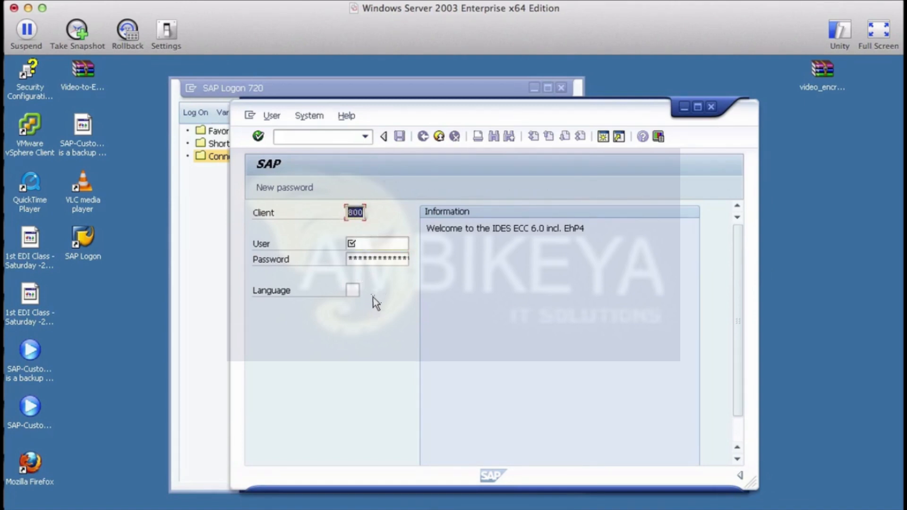
click(378, 243)
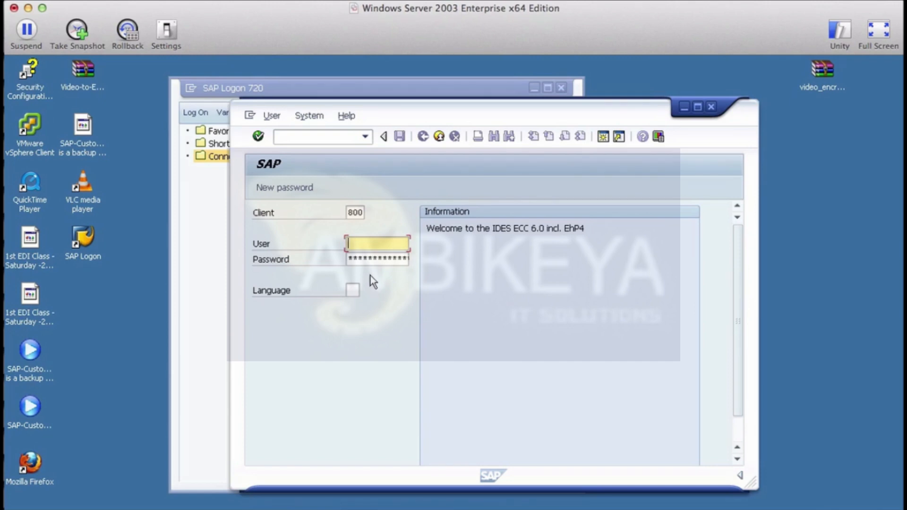
text(siva)
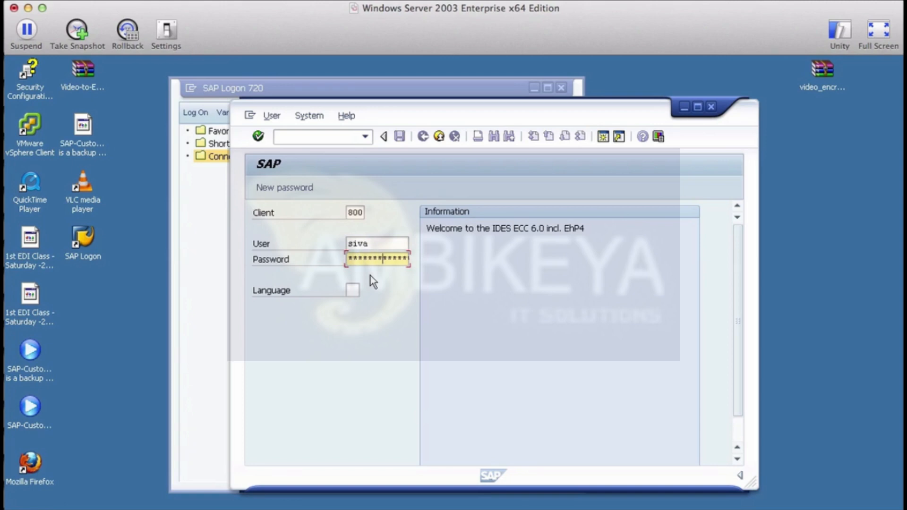
key(Enter)
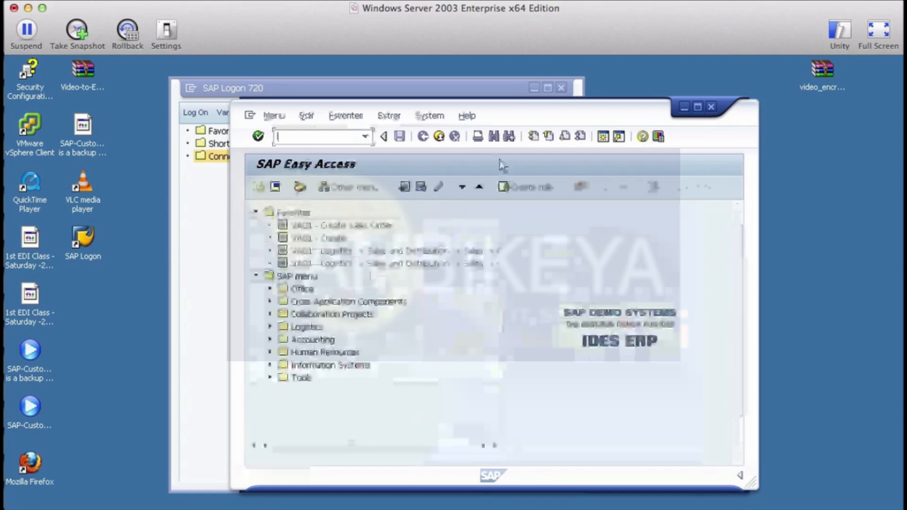
Step: Maximize the SAP Easy Access window and show the Customize Local Layout menu
click(694, 107)
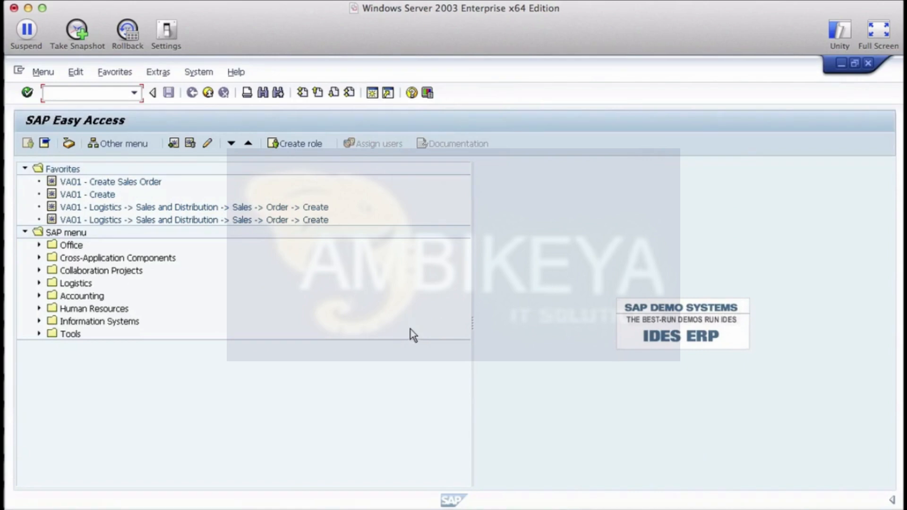
mouse_move(649, 75)
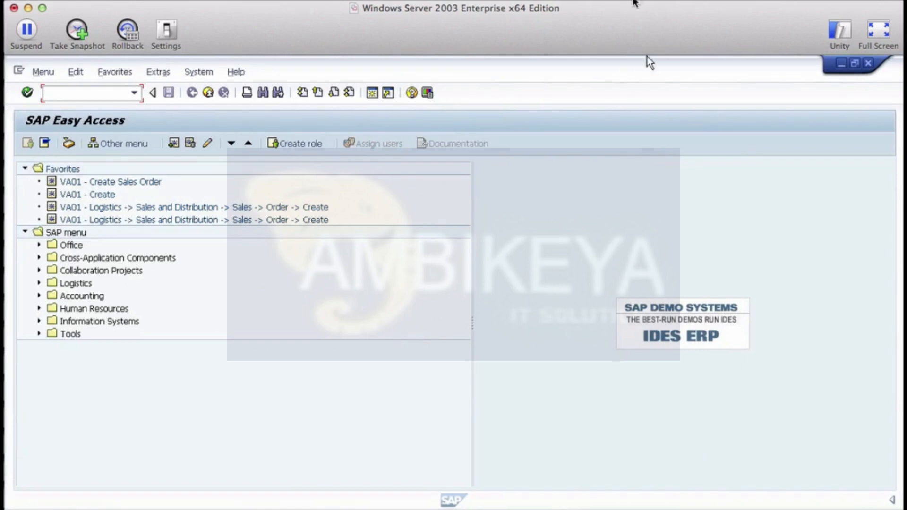
mouse_move(509, 231)
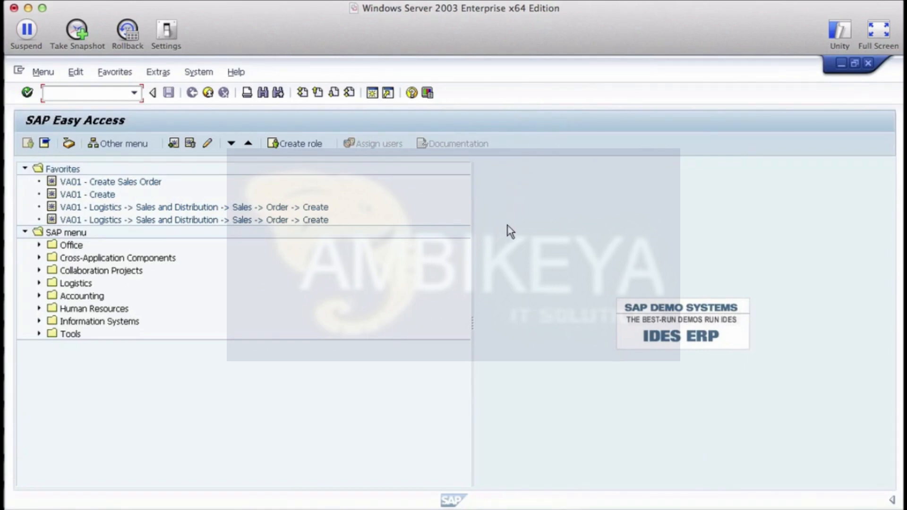
mouse_move(507, 245)
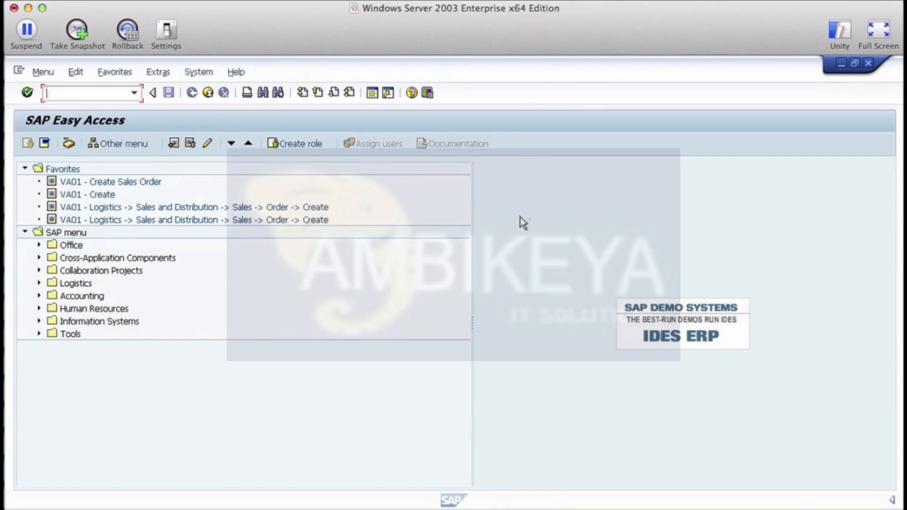
mouse_move(441, 122)
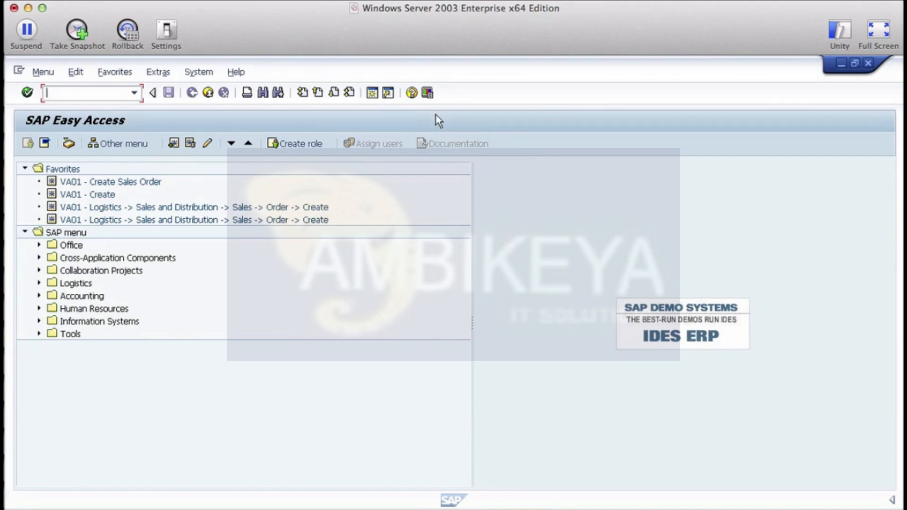
mouse_move(454, 138)
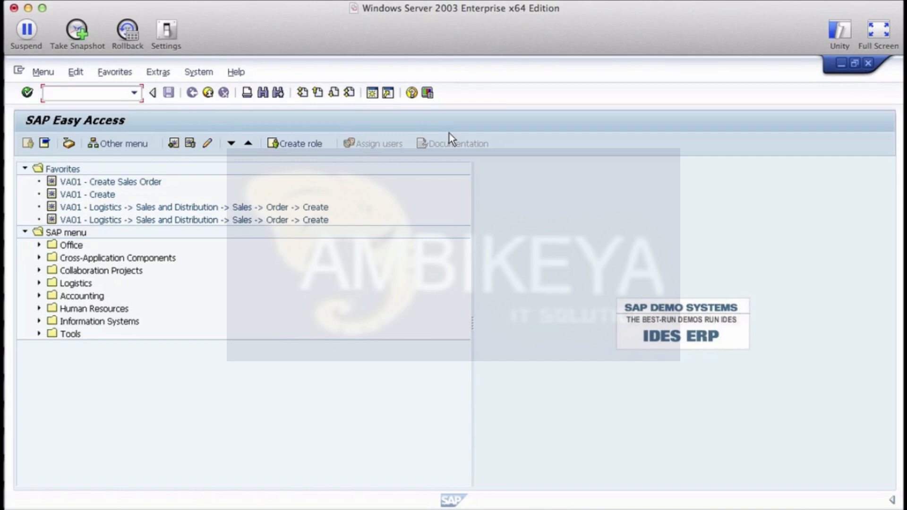
mouse_move(431, 128)
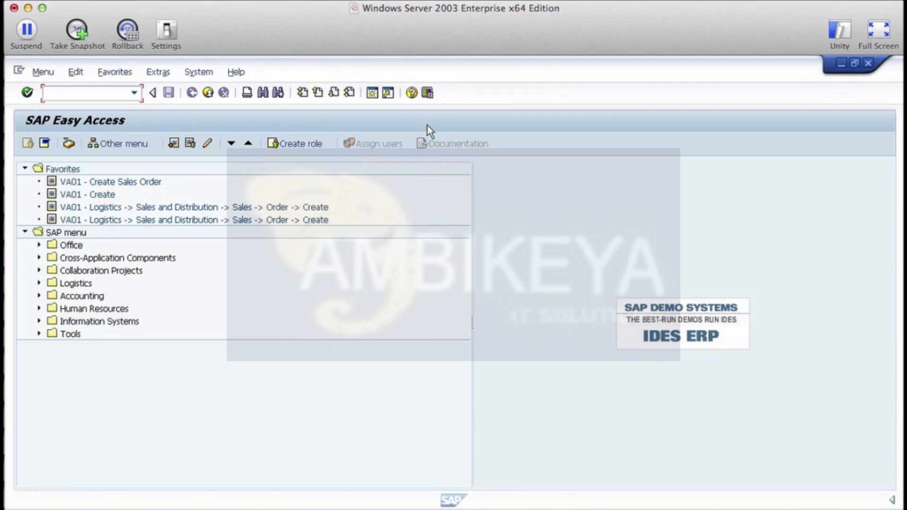
mouse_move(430, 189)
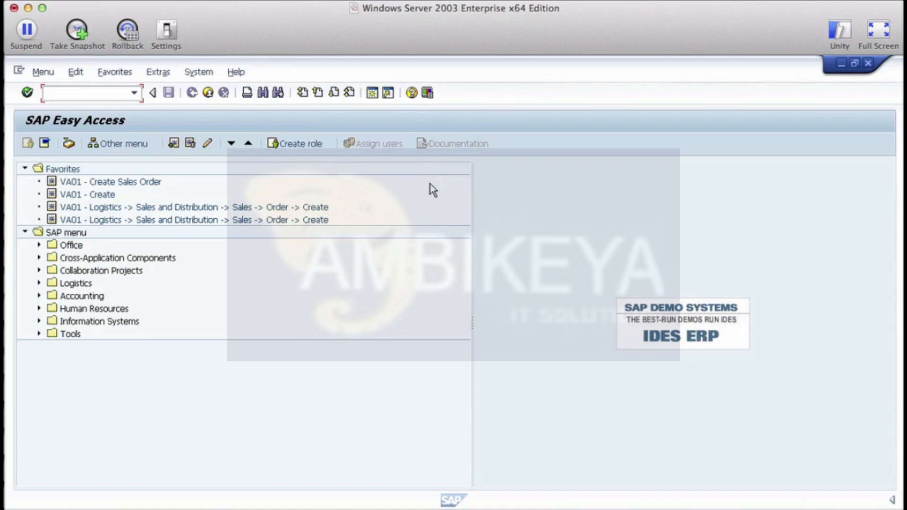
mouse_move(403, 146)
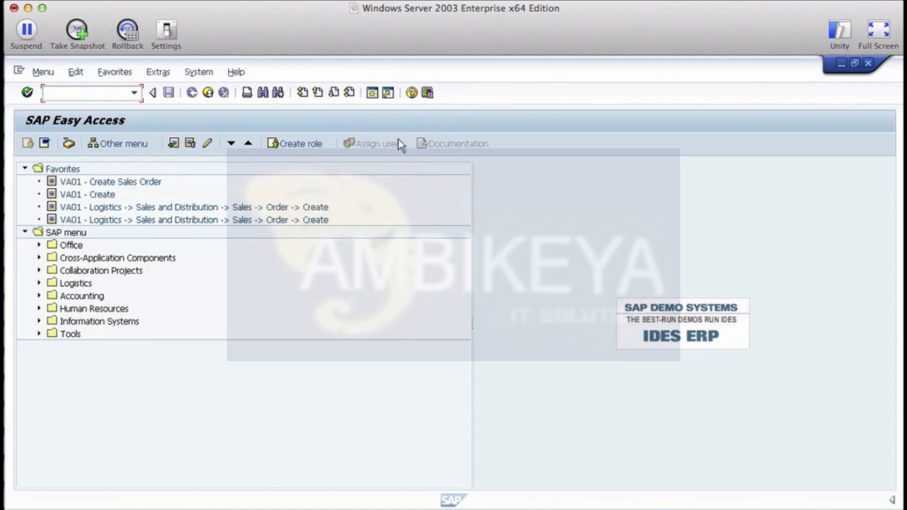
click(430, 93)
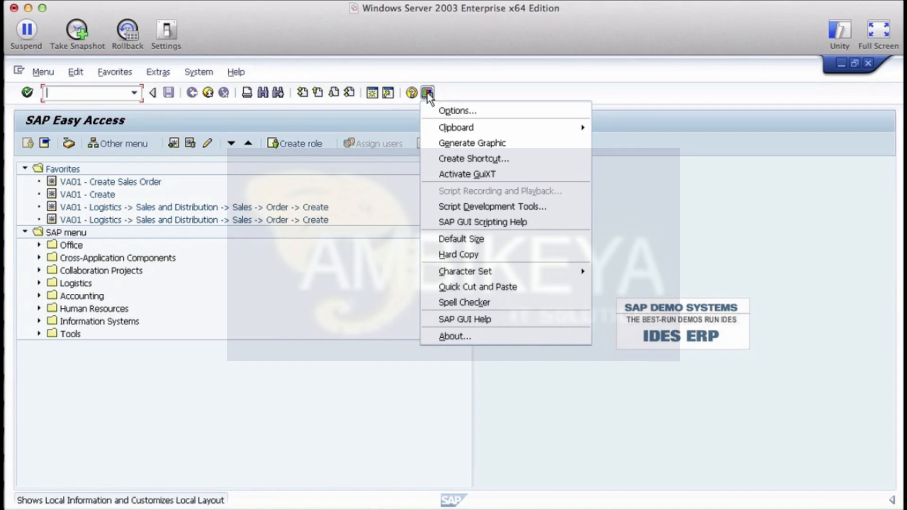
Step: In SAP GUI Options, enable Show keys and Sort by keys for dropdown lists, then apply
click(456, 110)
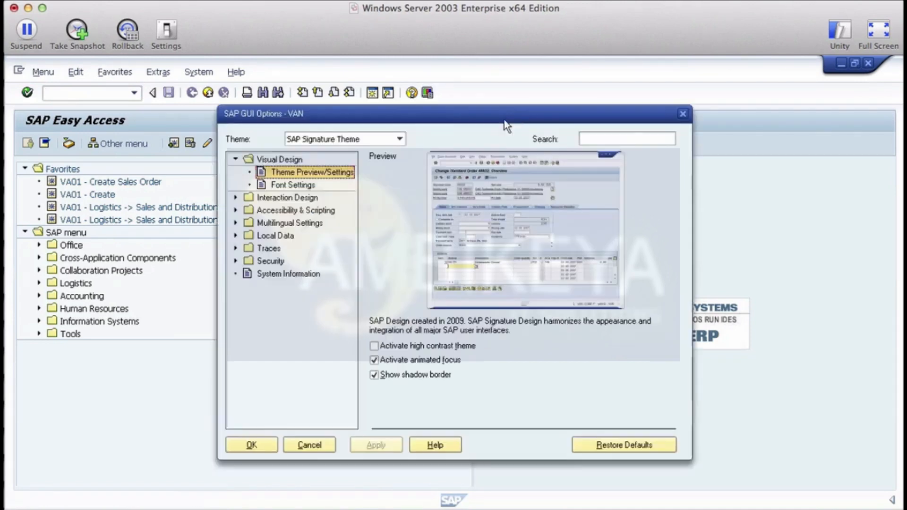
click(237, 197)
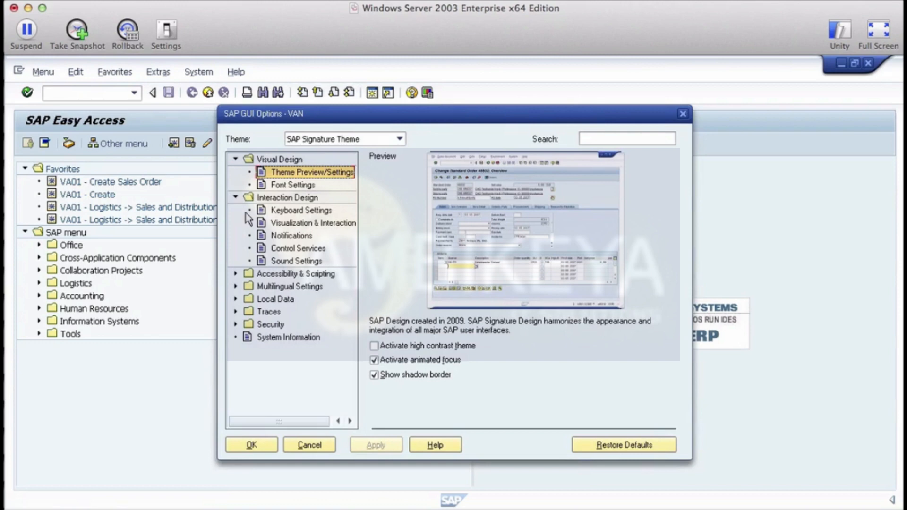
click(313, 223)
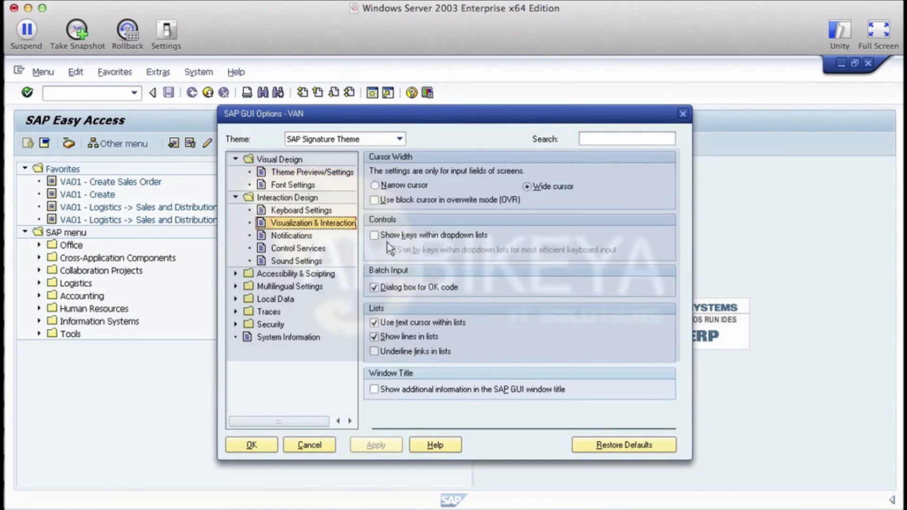
click(374, 235)
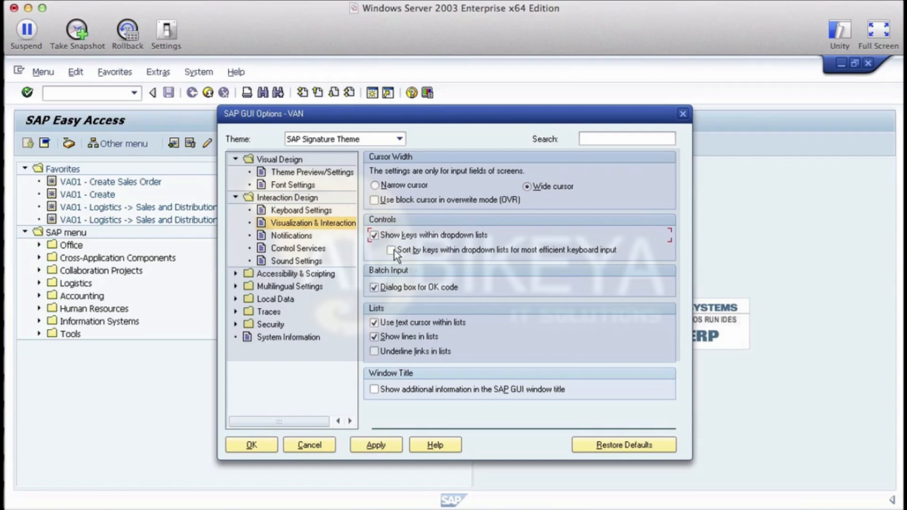
click(390, 250)
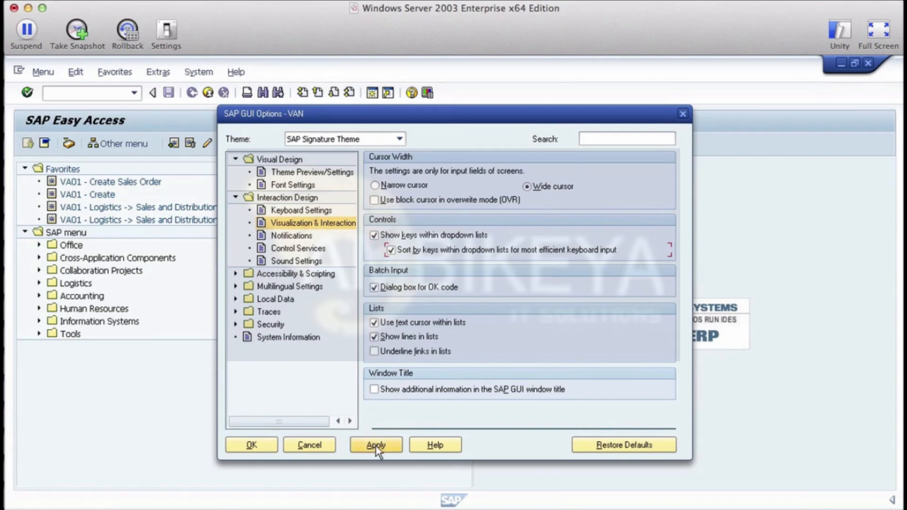
click(376, 445)
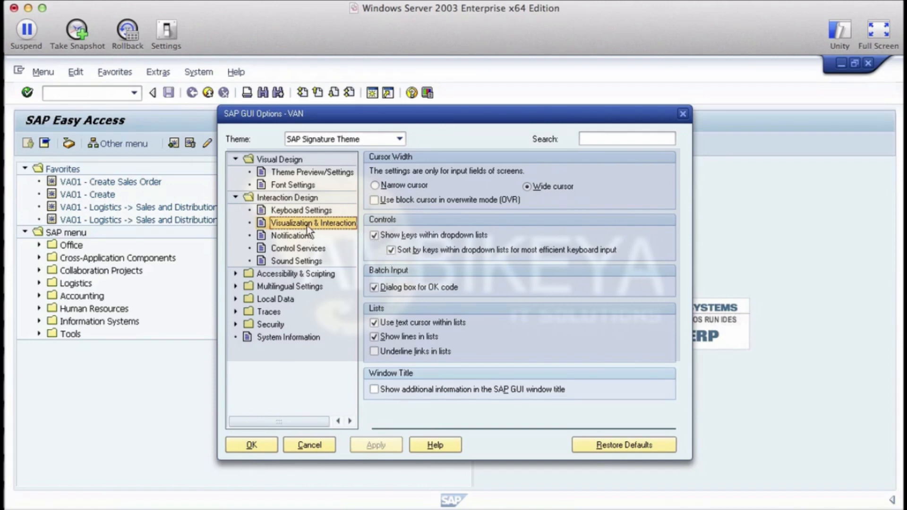
mouse_move(342, 247)
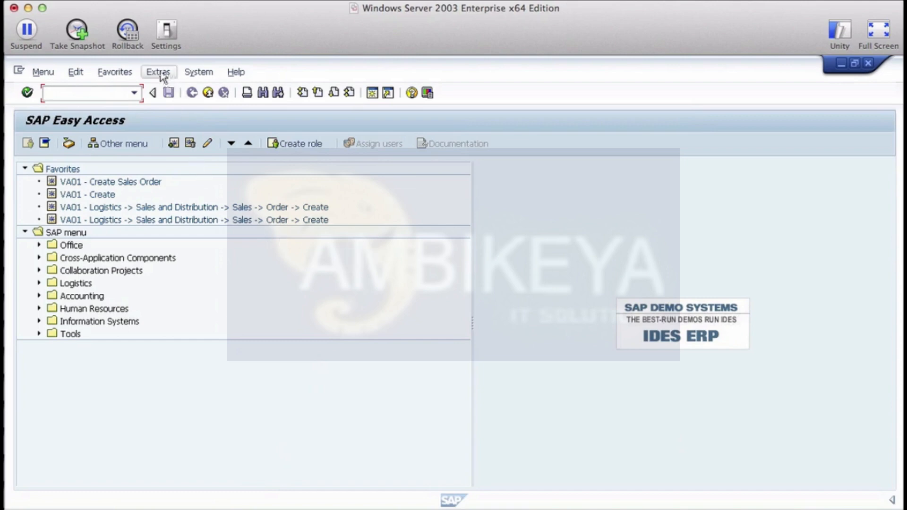
click(159, 71)
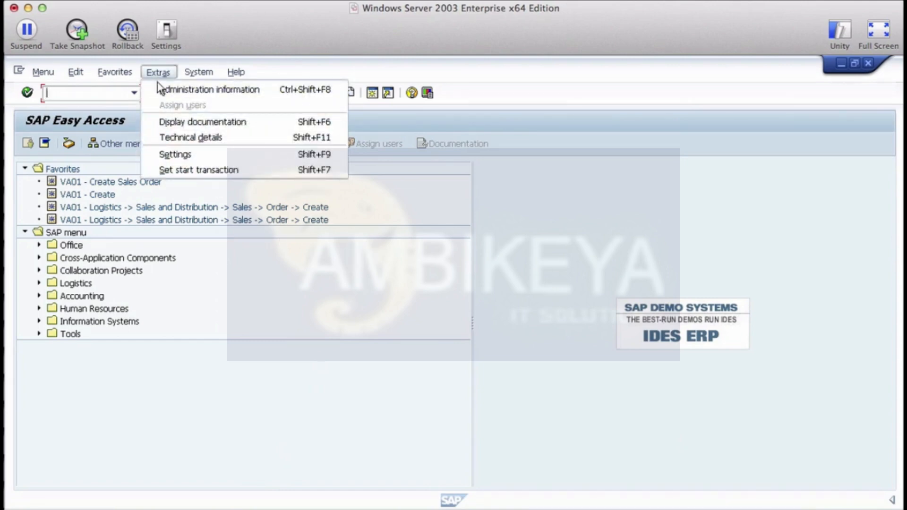
mouse_move(277, 174)
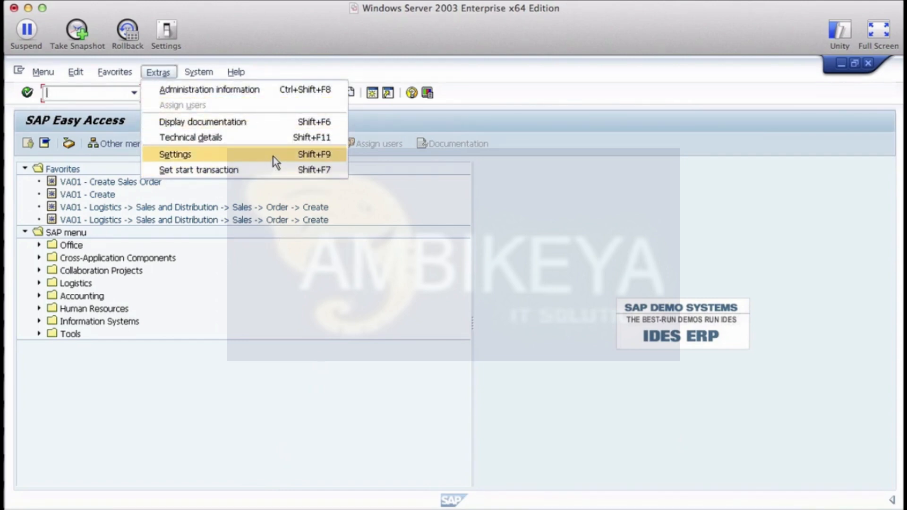
click(175, 155)
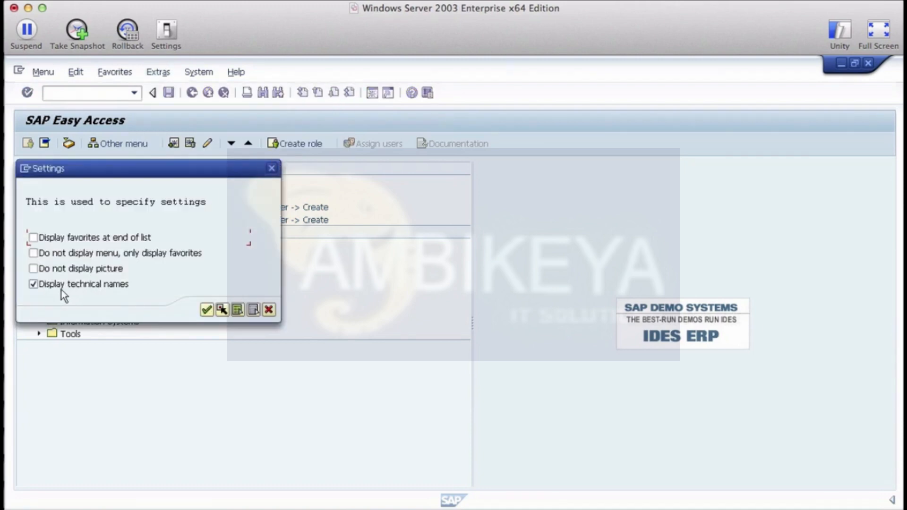
mouse_move(146, 298)
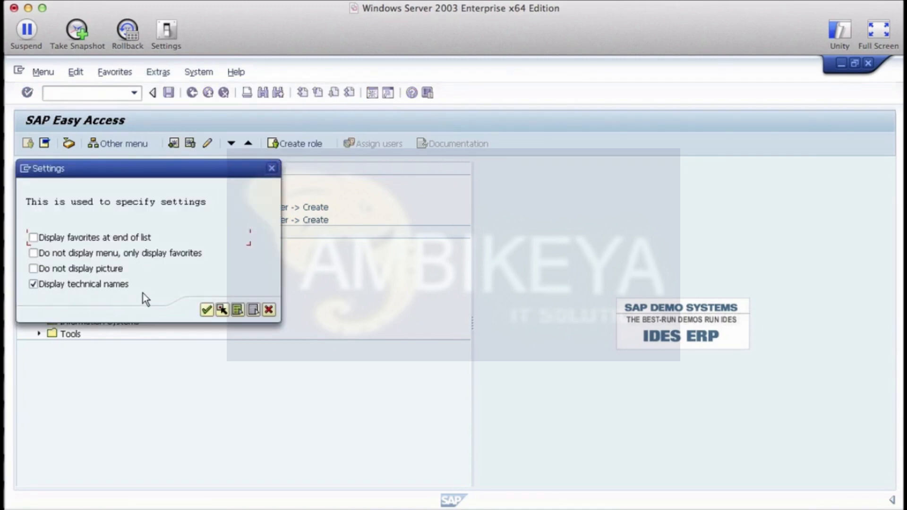
mouse_move(174, 330)
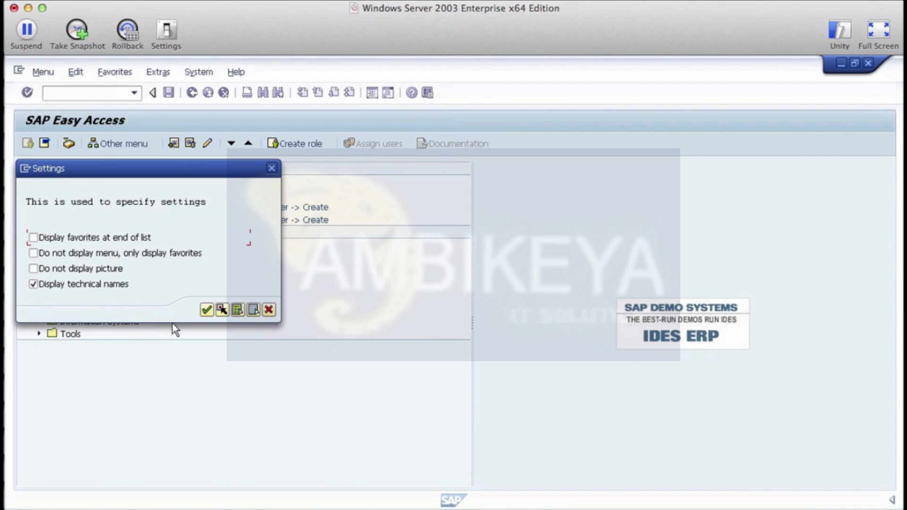
click(207, 310)
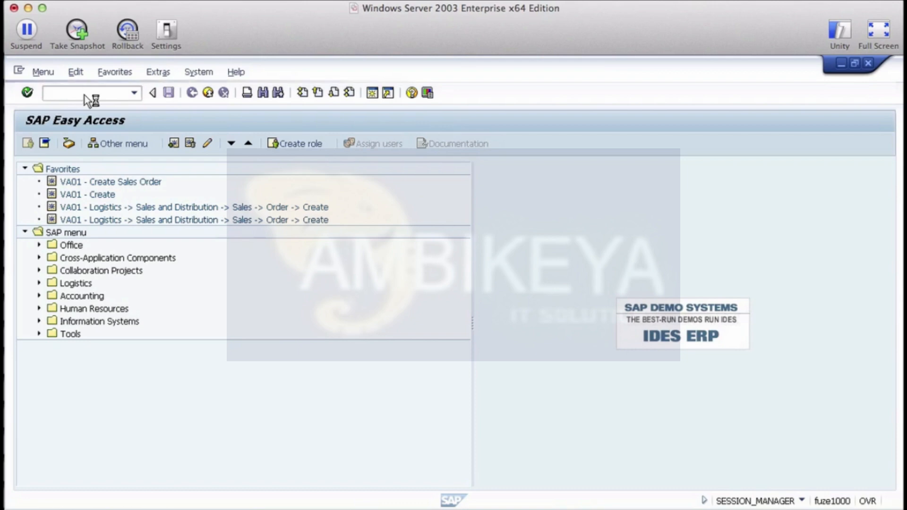
Step: Launch VA01 - Create Sales Order from Favorites to reach its initial screen
double_click(110, 182)
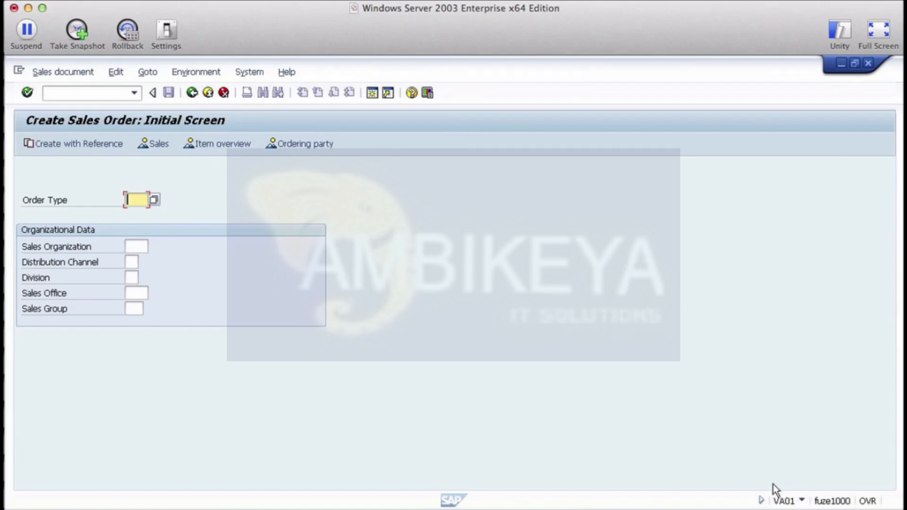
mouse_move(646, 30)
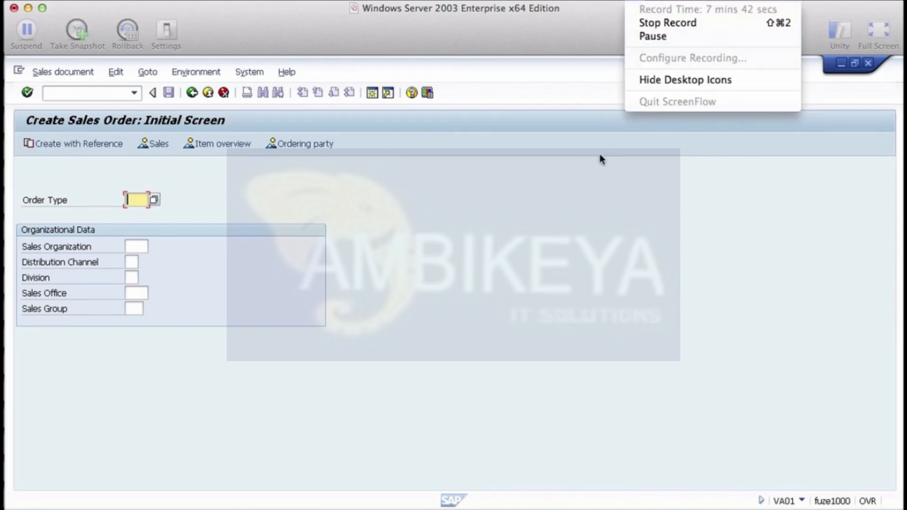
click(584, 271)
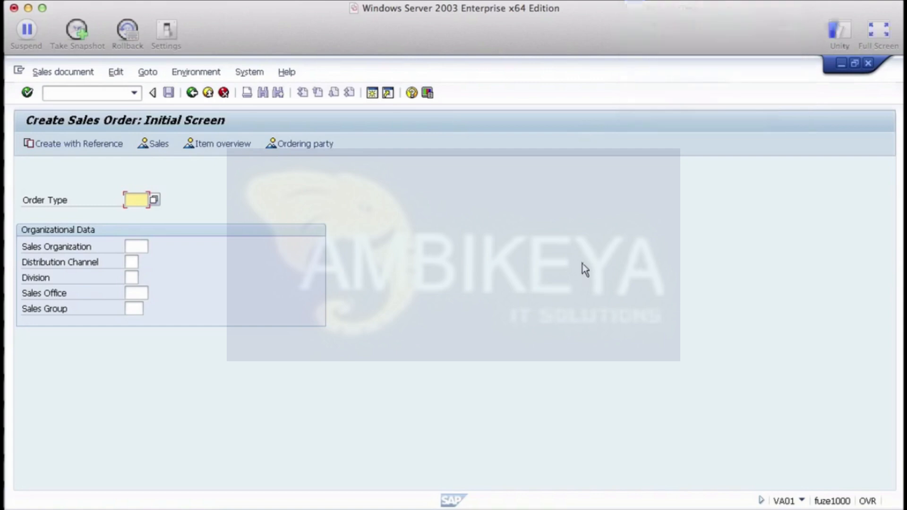
mouse_move(559, 286)
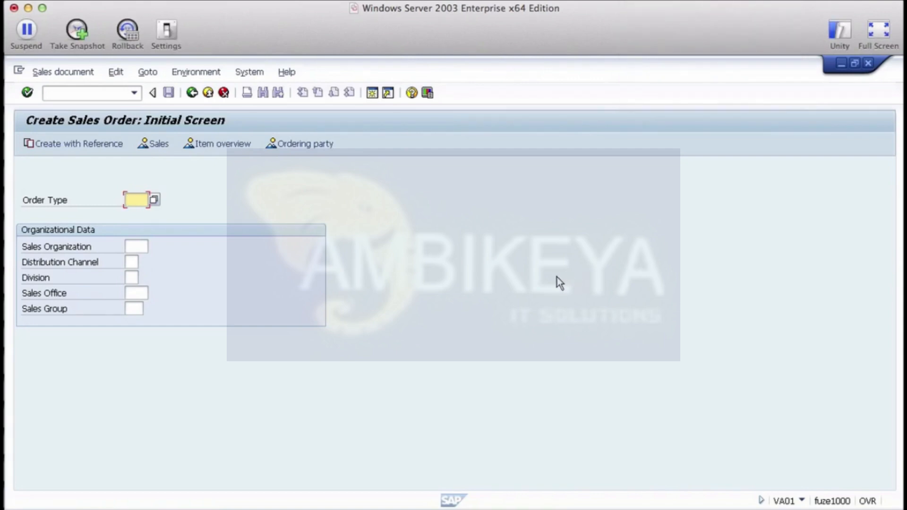
mouse_move(526, 276)
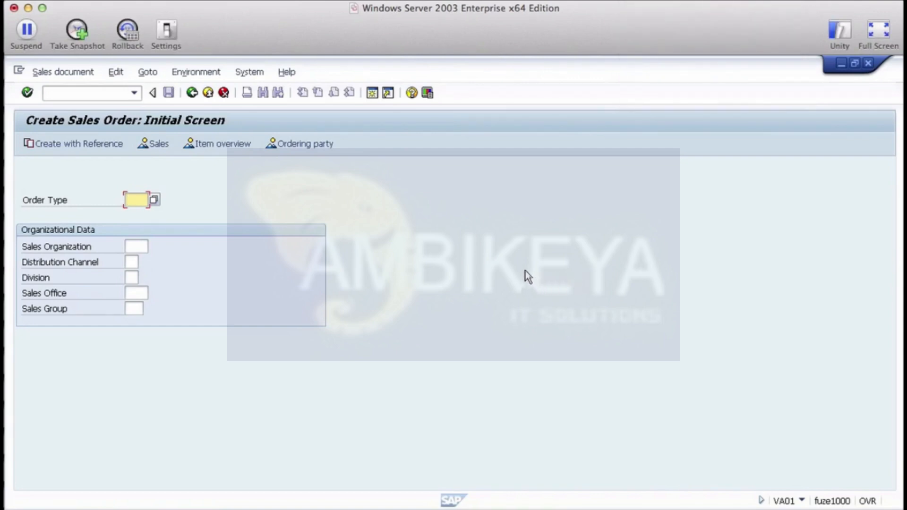